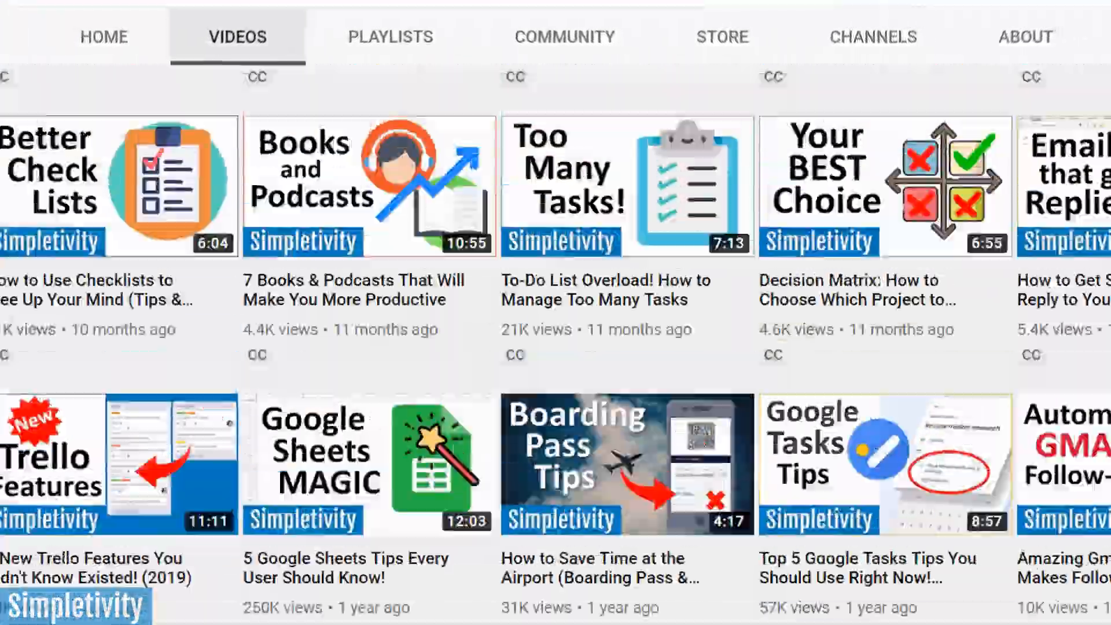
Open Camtasia Recorder and start recording the full screen, camera off, audio on.
{"action": "scroll", "scroll_direction": "up", "scroll_amount": 3}
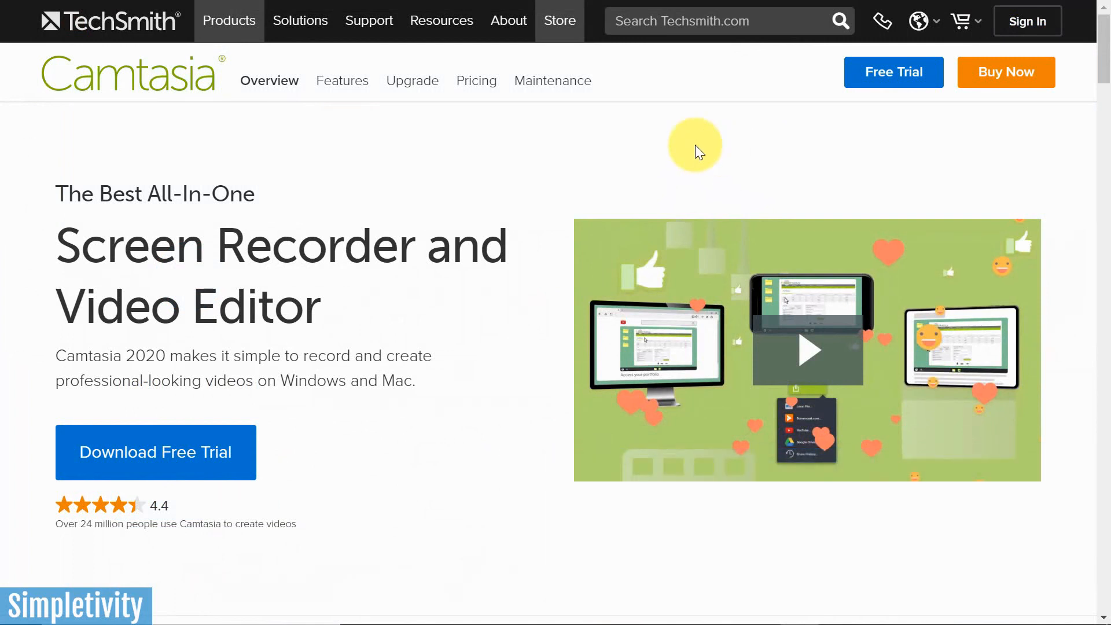
{"action": "mouse_move", "coordinate": [524, 164]}
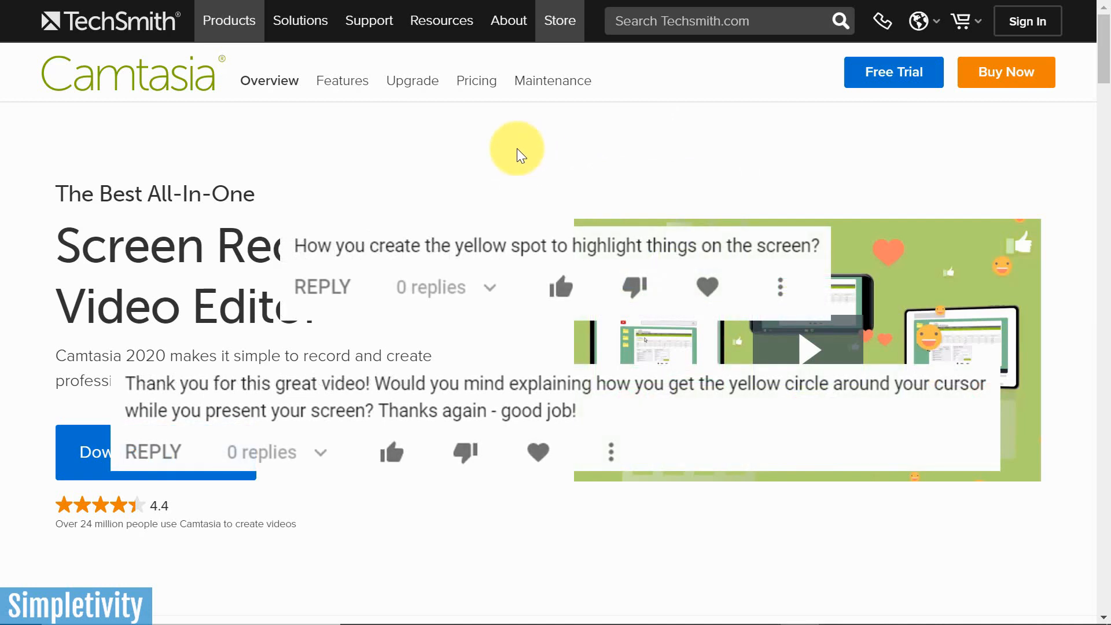
{"action": "scroll", "scroll_direction": "down", "scroll_amount": 3}
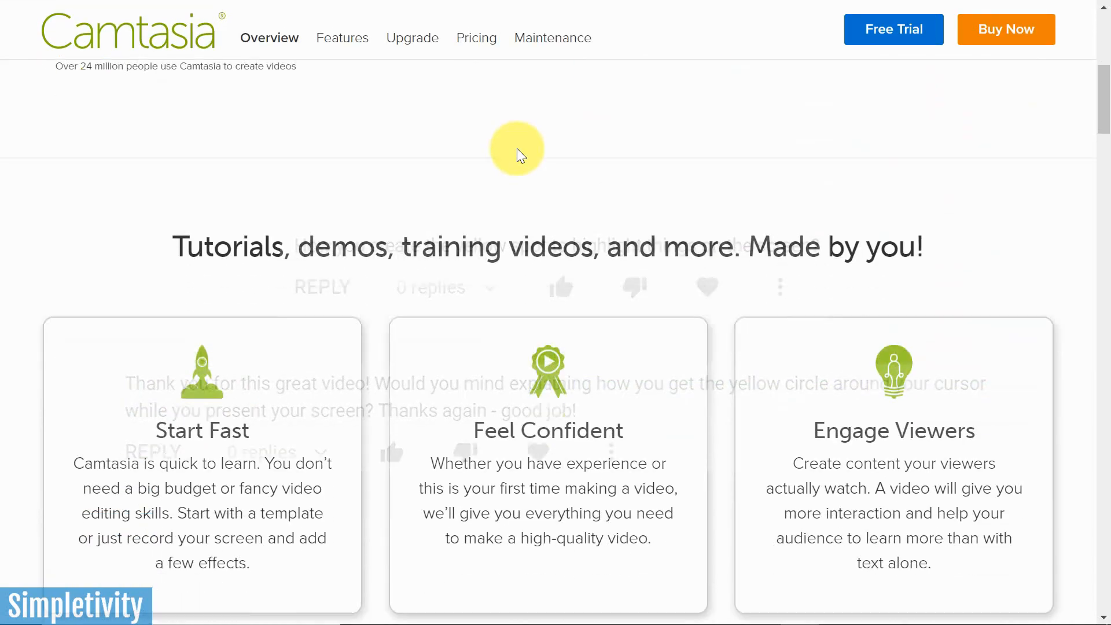
{"action": "scroll", "scroll_direction": "down", "scroll_amount": 3}
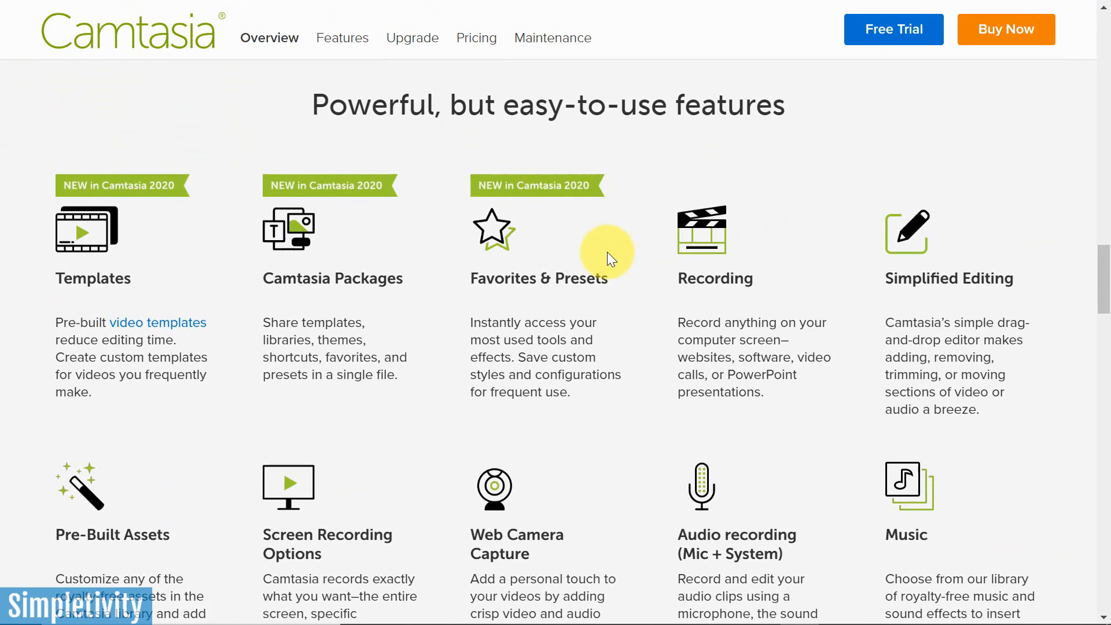
{"action": "scroll", "scroll_direction": "up", "scroll_amount": 3}
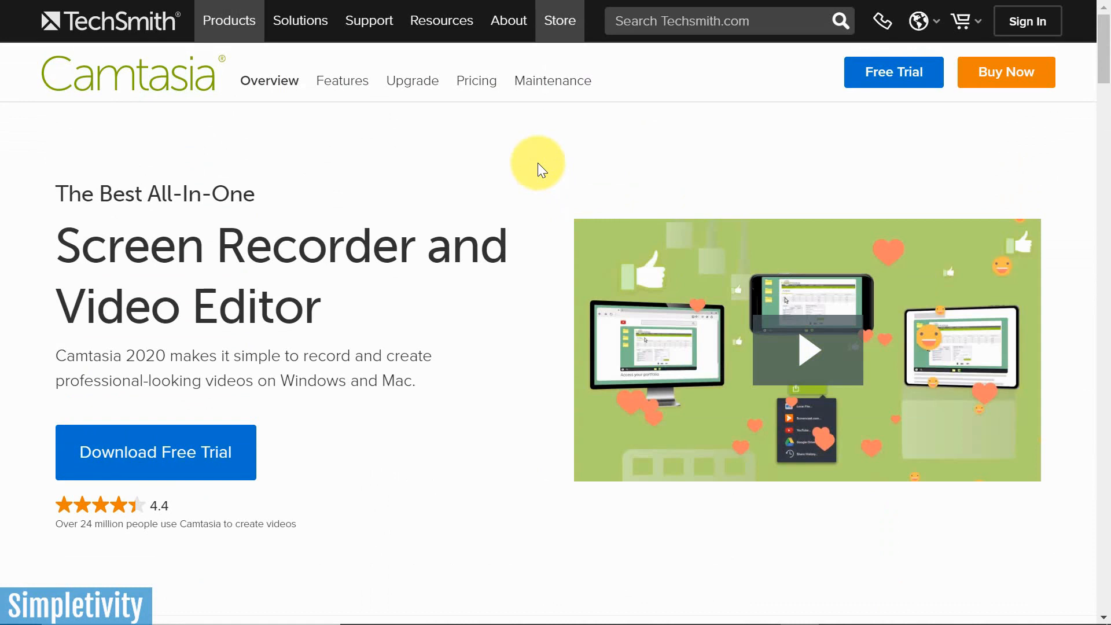
{"action": "mouse_move", "coordinate": [176, 130]}
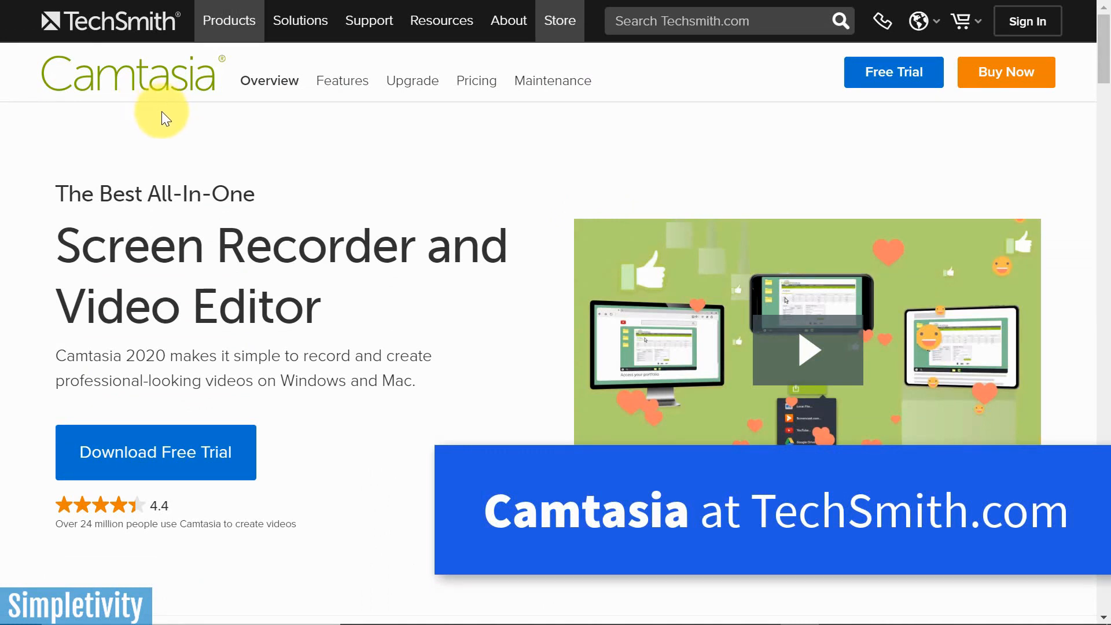
{"action": "mouse_move", "coordinate": [170, 132]}
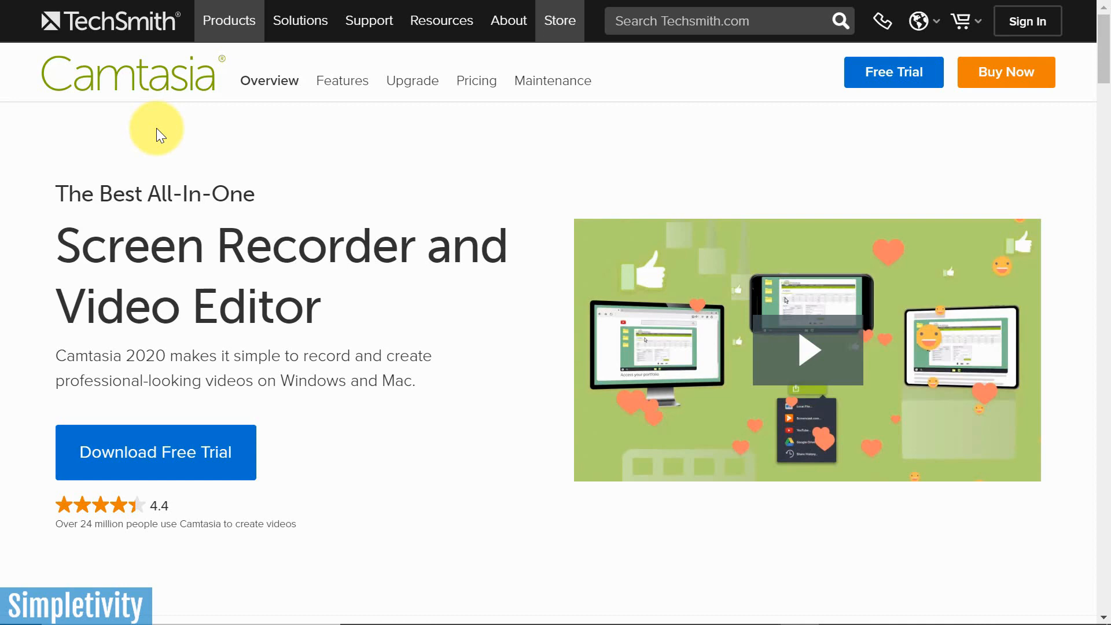
{"action": "left_click", "coordinate": [793, 607]}
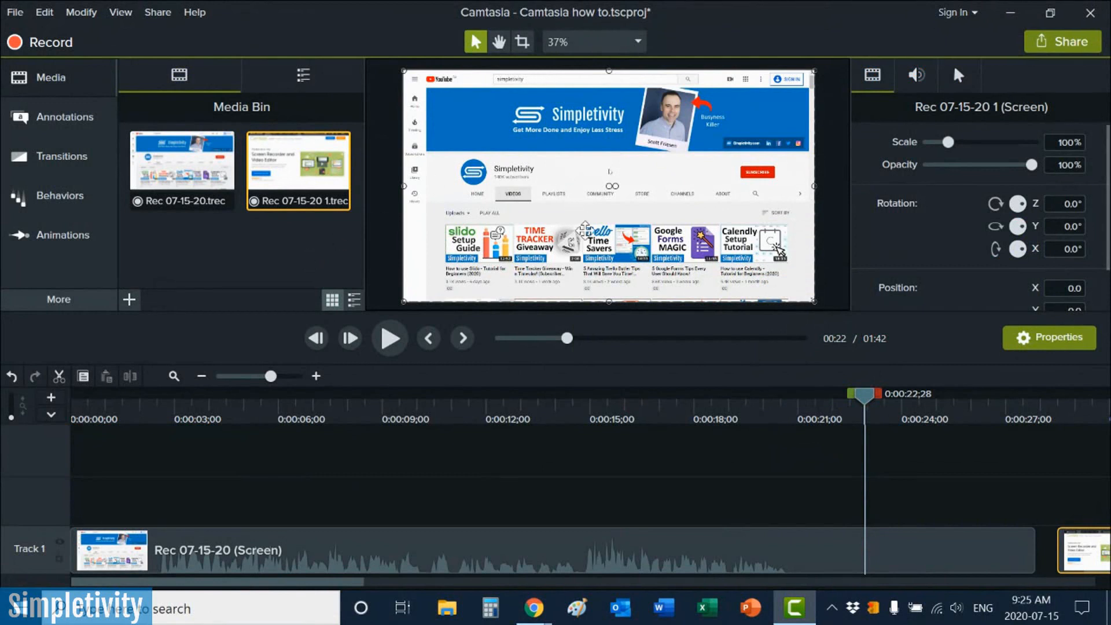
{"action": "mouse_move", "coordinate": [301, 264]}
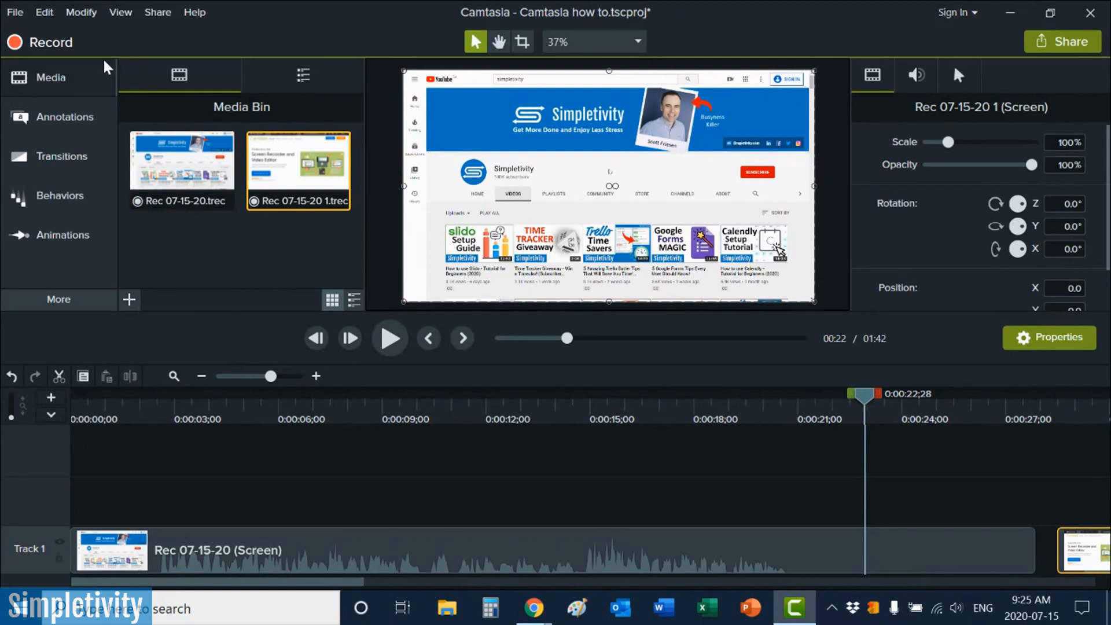
{"action": "mouse_move", "coordinate": [50, 42]}
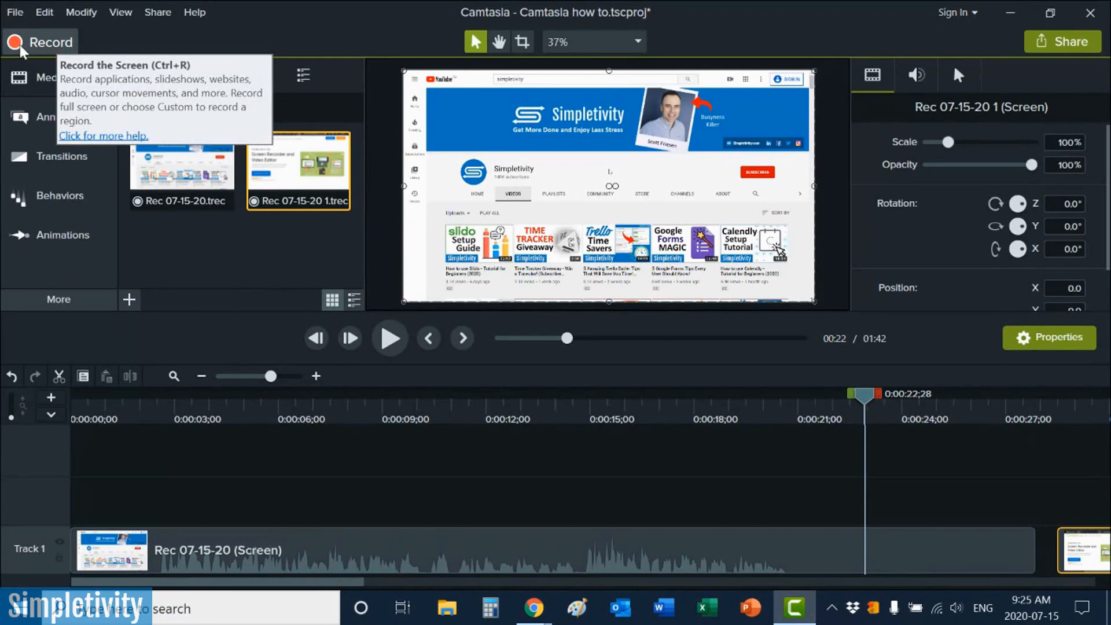
{"action": "left_click", "coordinate": [533, 607]}
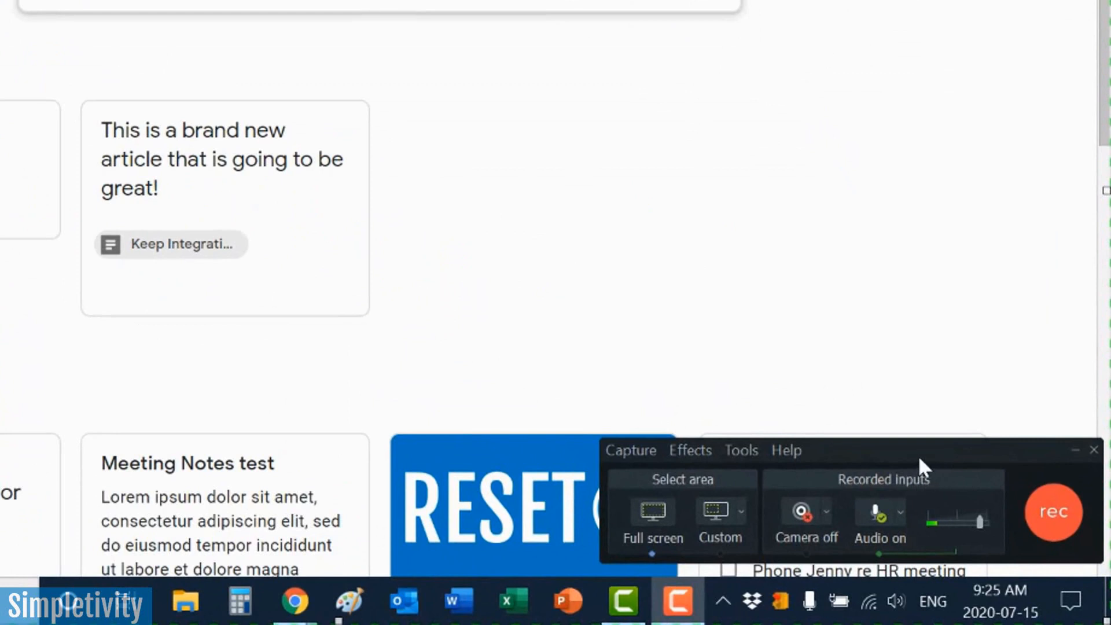
{"action": "mouse_move", "coordinate": [718, 514]}
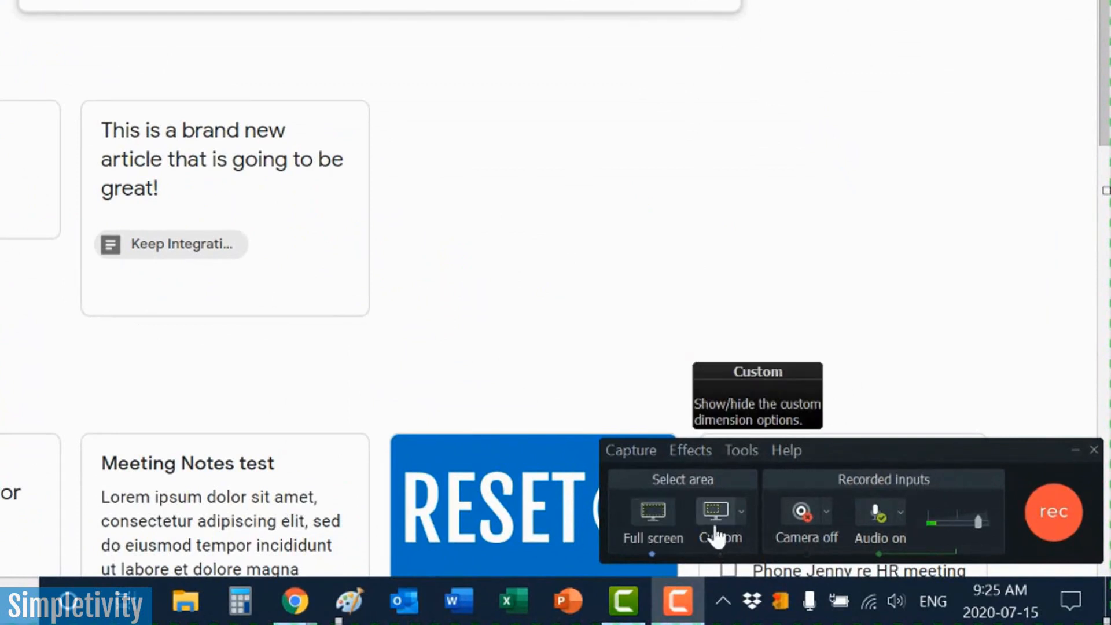
{"action": "mouse_move", "coordinate": [653, 514]}
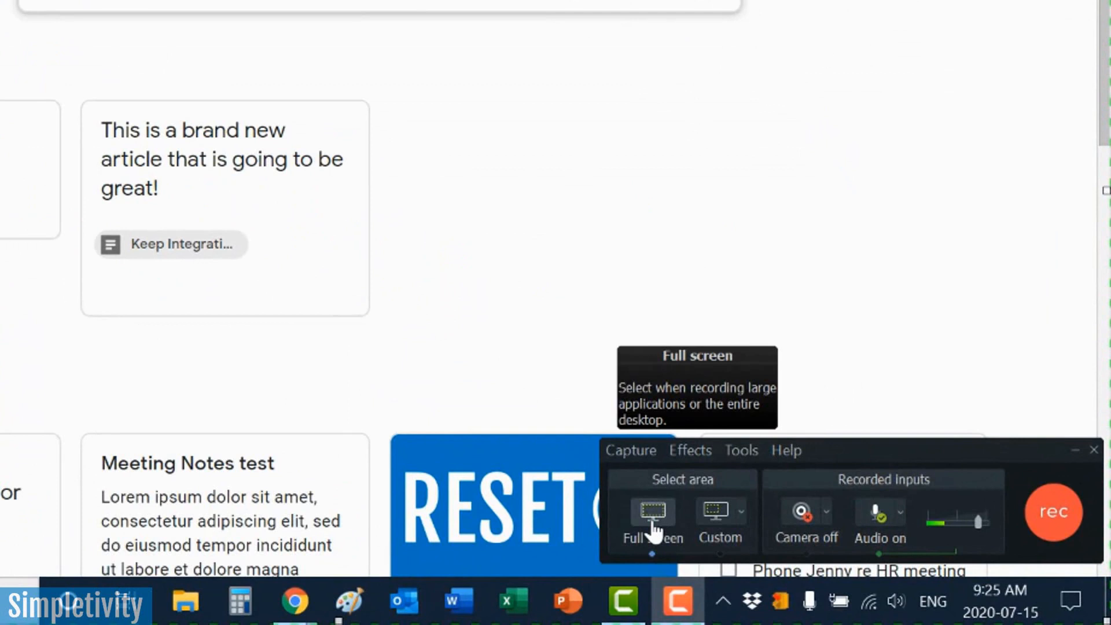
{"action": "mouse_move", "coordinate": [716, 510]}
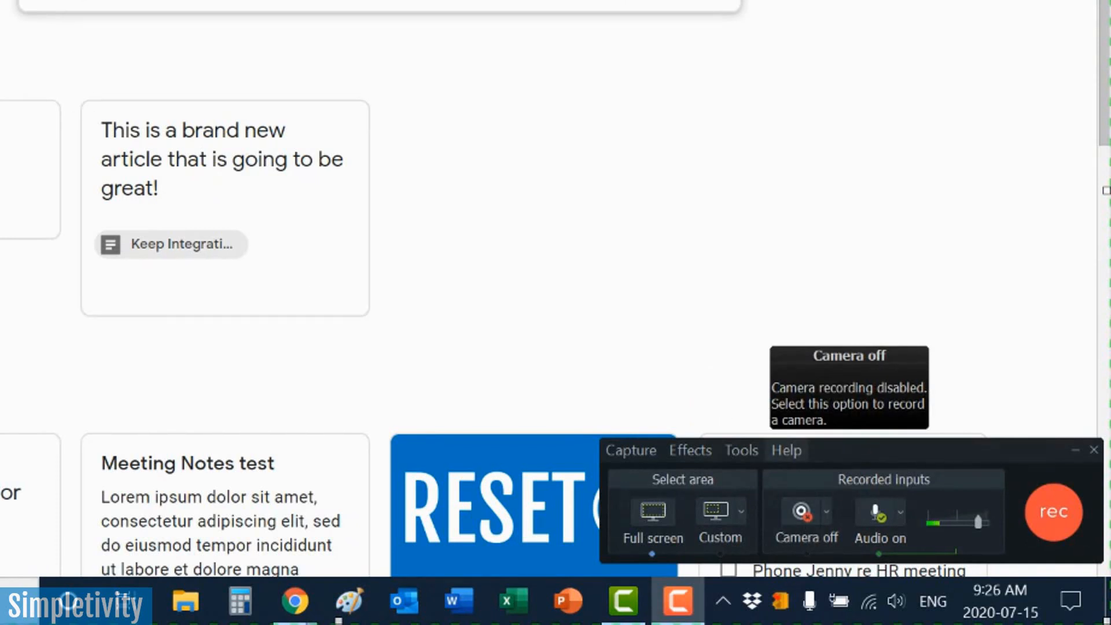
{"action": "mouse_move", "coordinate": [739, 328]}
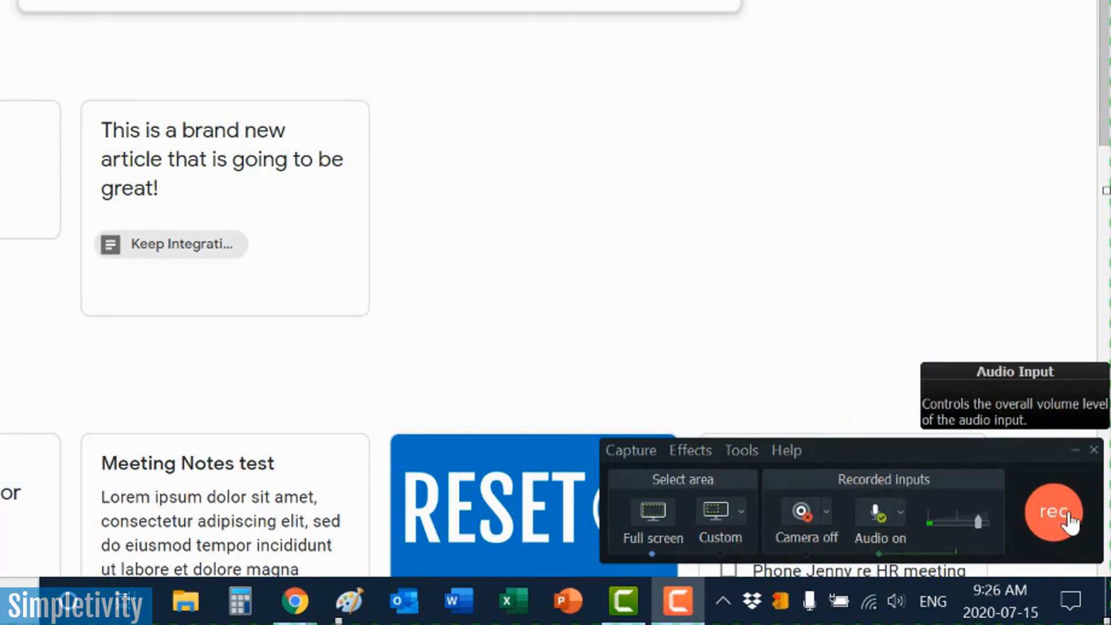
{"action": "mouse_move", "coordinate": [1054, 514]}
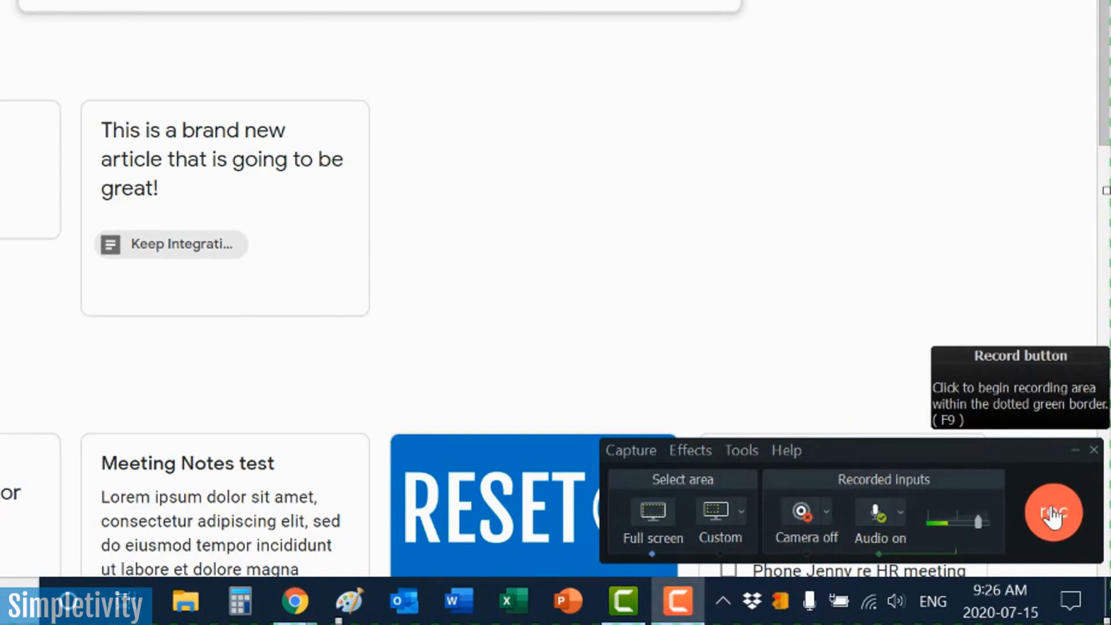
{"action": "left_click", "coordinate": [1053, 515]}
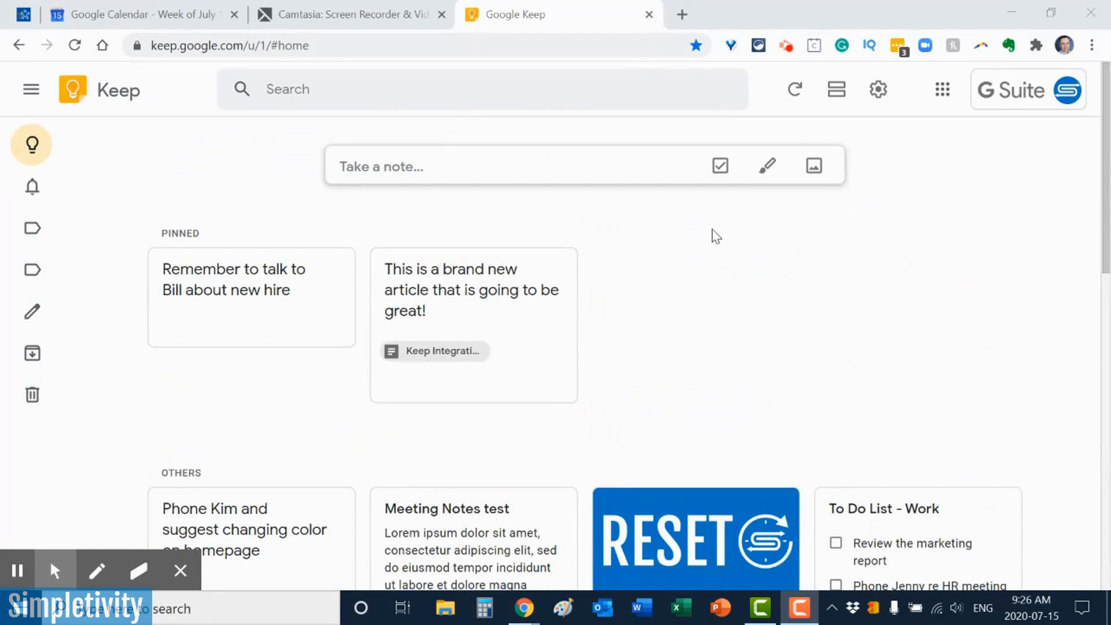
Scroll the Google Keep notes, then open and close the Phone Kim note.
{"action": "scroll", "scroll_direction": "down", "scroll_amount": 3}
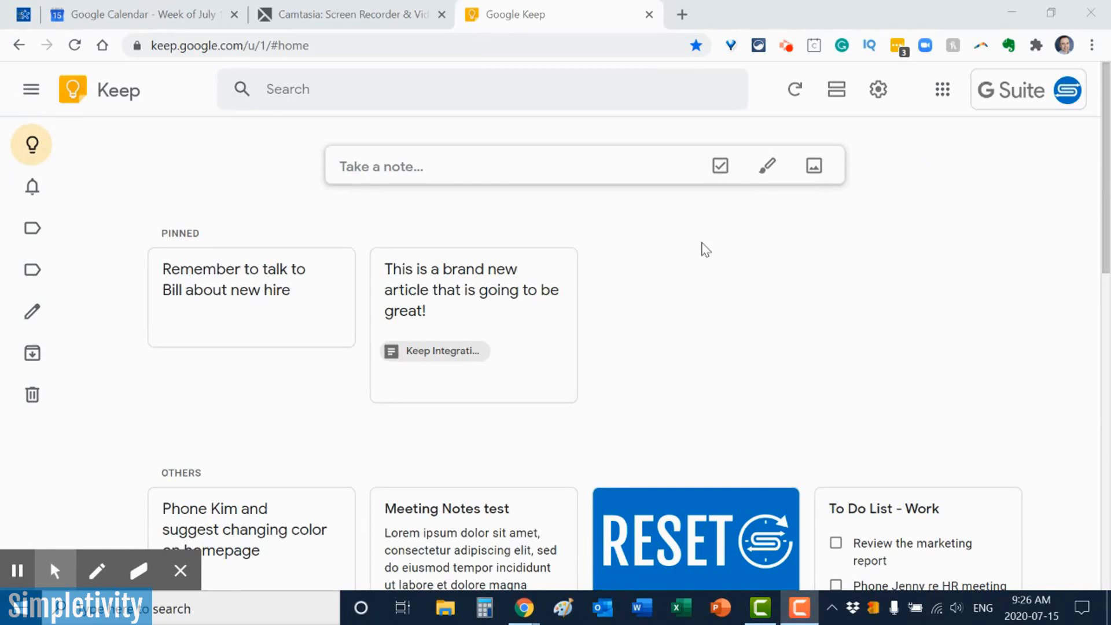
{"action": "scroll", "scroll_direction": "down", "scroll_amount": 3}
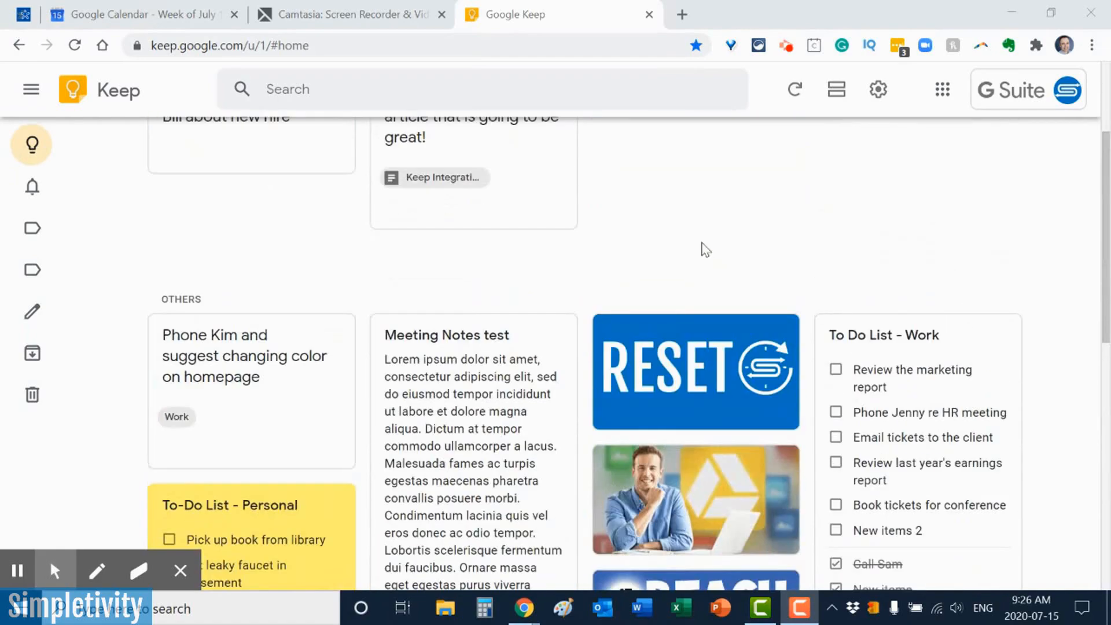
{"action": "scroll", "scroll_direction": "down", "scroll_amount": 3}
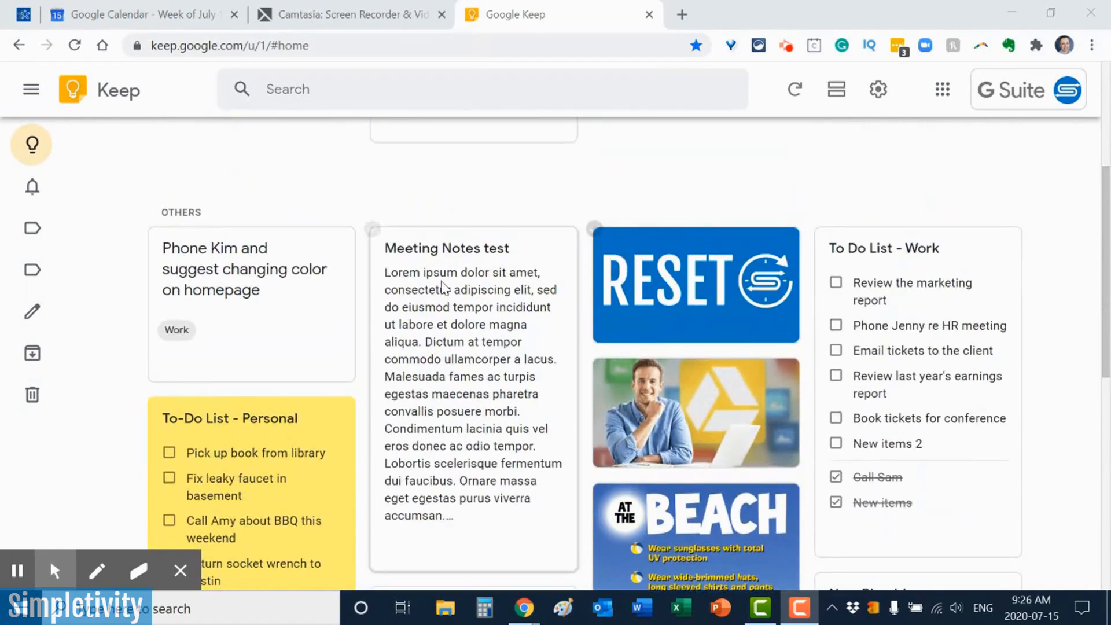
{"action": "left_click", "coordinate": [244, 268]}
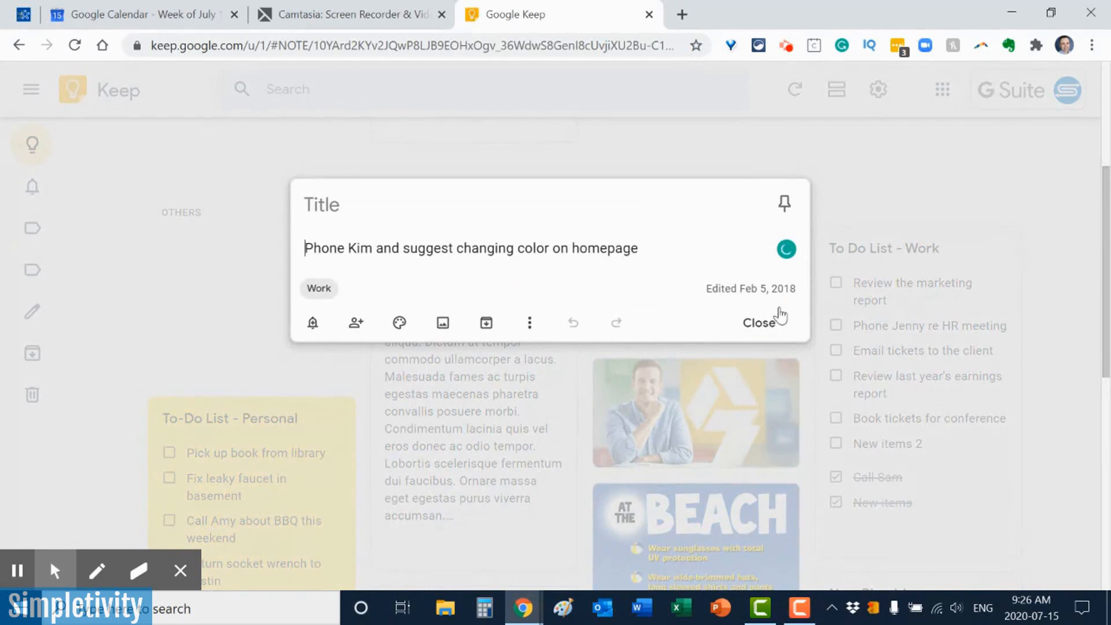
{"action": "left_click", "coordinate": [758, 322]}
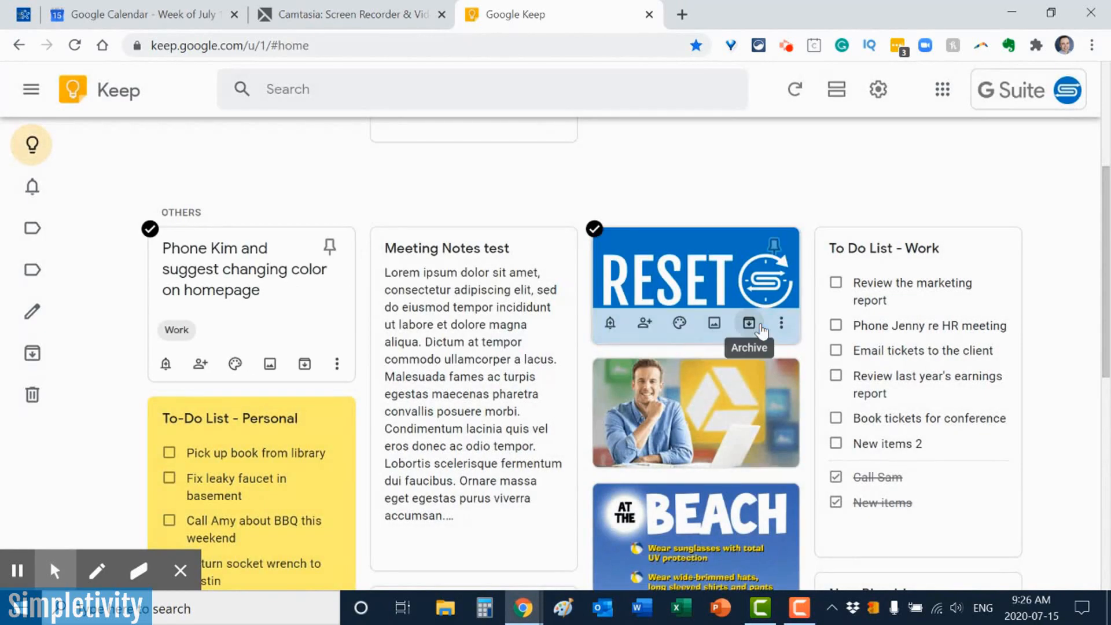
Pause the screen recording, then stop it so the clip opens in Camtasia.
{"action": "left_click", "coordinate": [799, 607]}
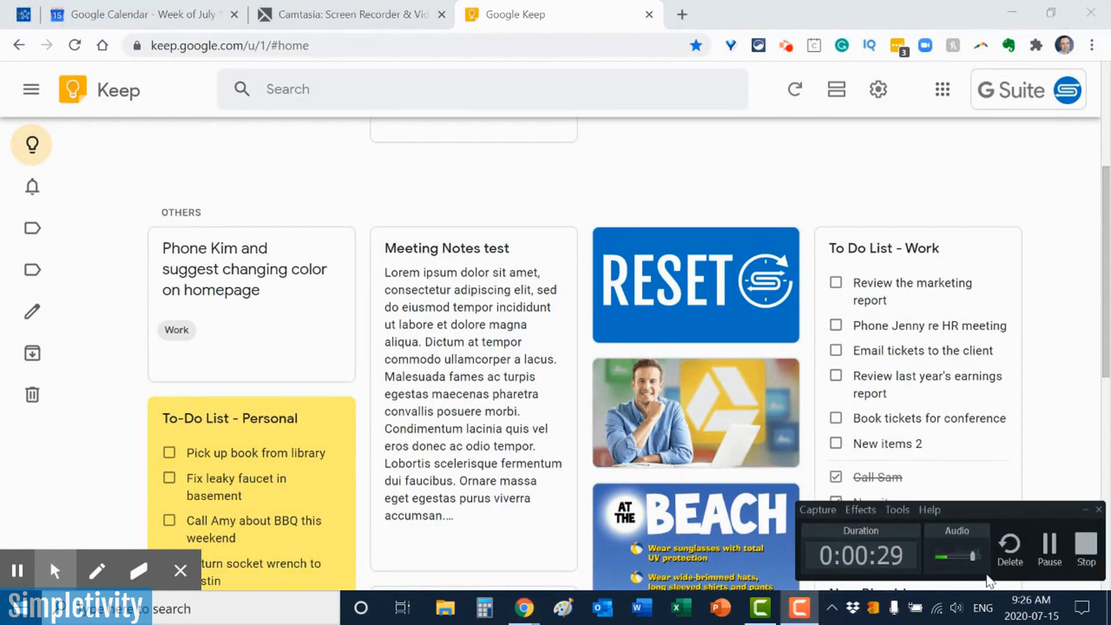
{"action": "left_click", "coordinate": [1047, 551]}
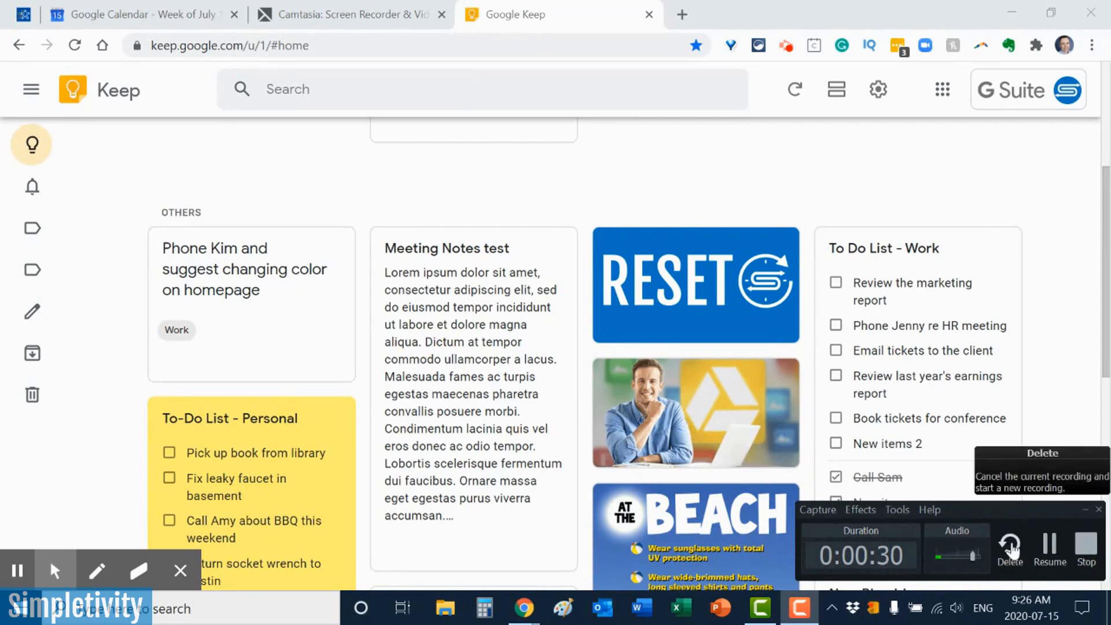
{"action": "mouse_move", "coordinate": [1086, 549]}
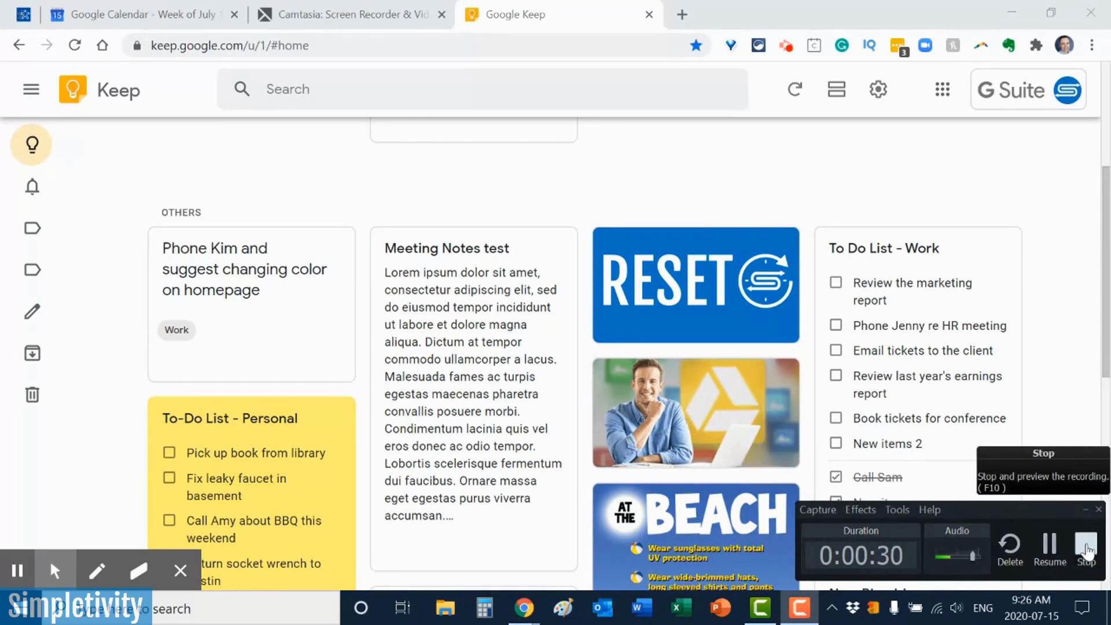
{"action": "left_click", "coordinate": [1086, 545]}
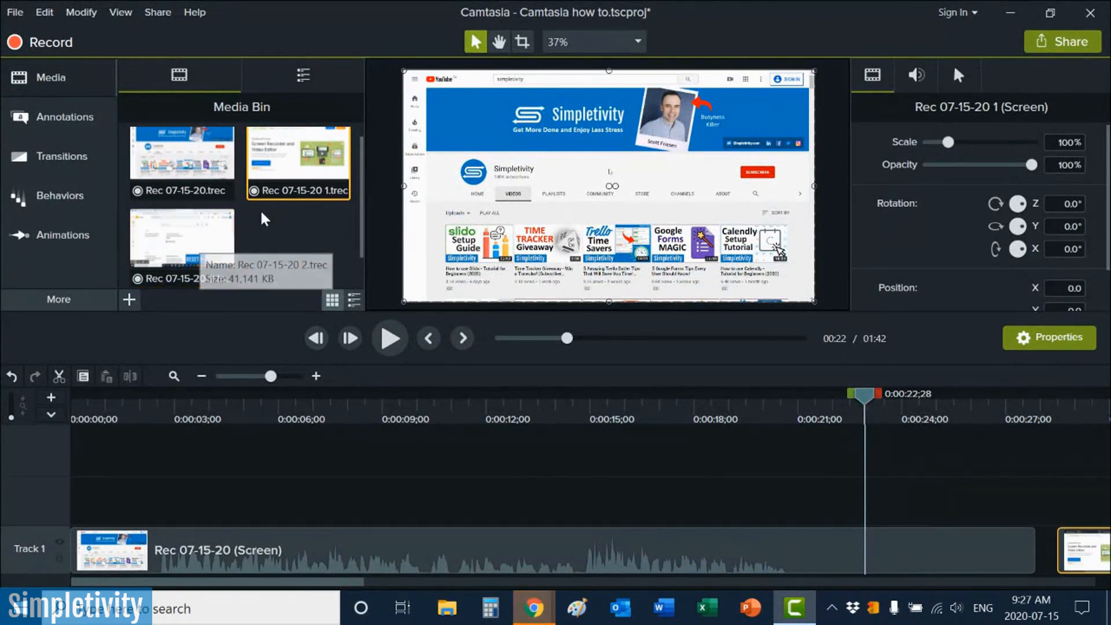
Add Rec 07-15-20 2.trec to Track 1 after the first clip and scrub into it.
{"action": "left_click", "coordinate": [181, 235]}
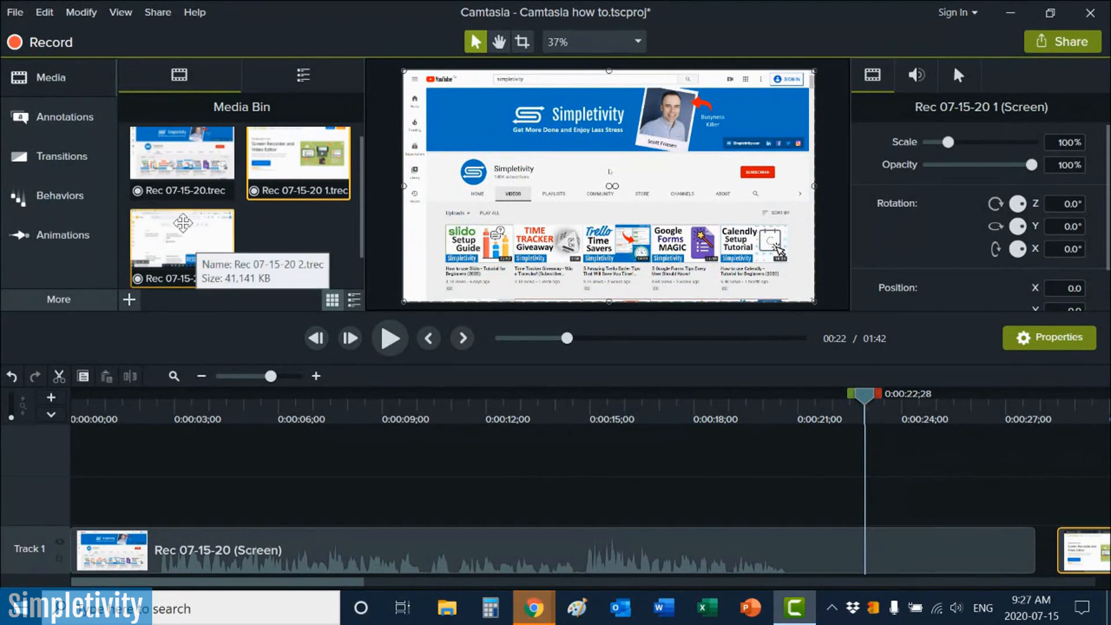
{"action": "mouse_move", "coordinate": [318, 493]}
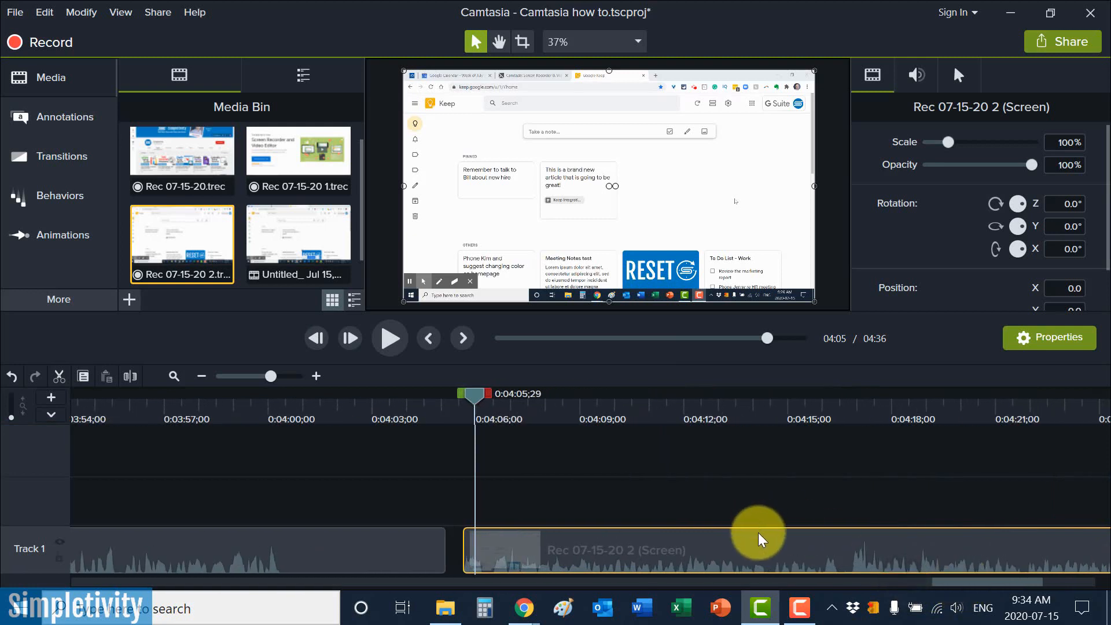
{"action": "mouse_move", "coordinate": [655, 488]}
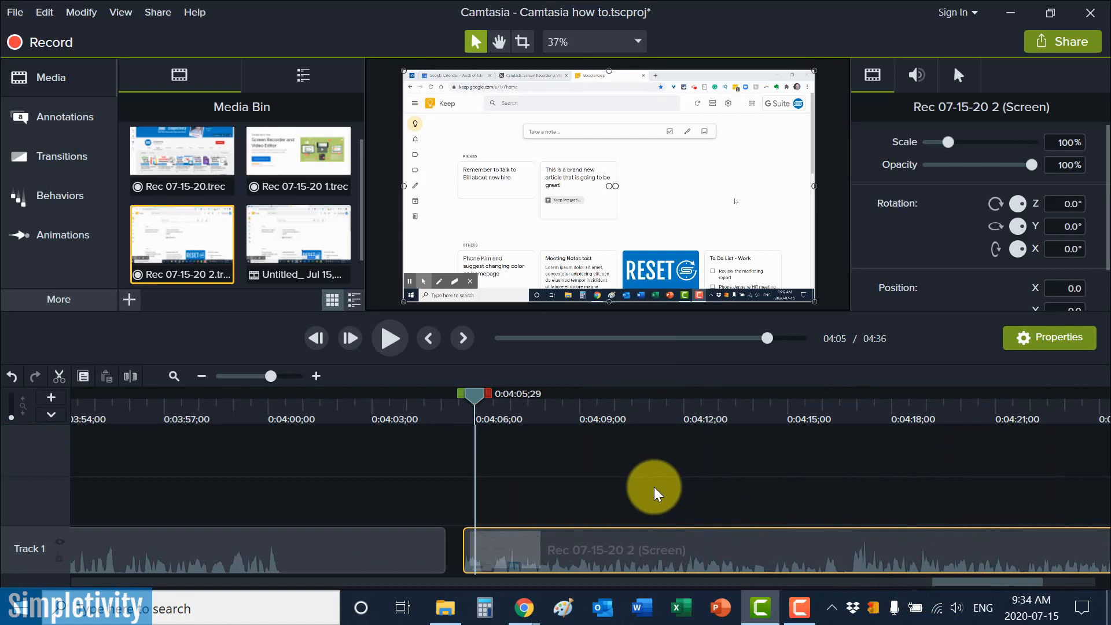
{"action": "mouse_move", "coordinate": [479, 407]}
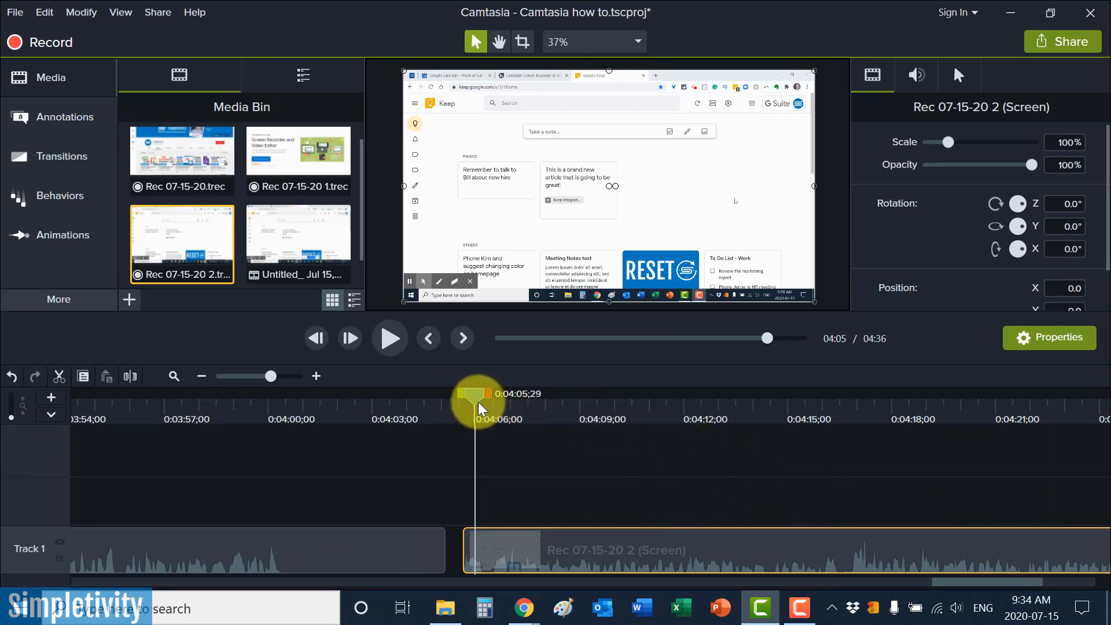
{"action": "left_click_drag", "start_coordinate": [475, 394], "coordinate": [540, 394]}
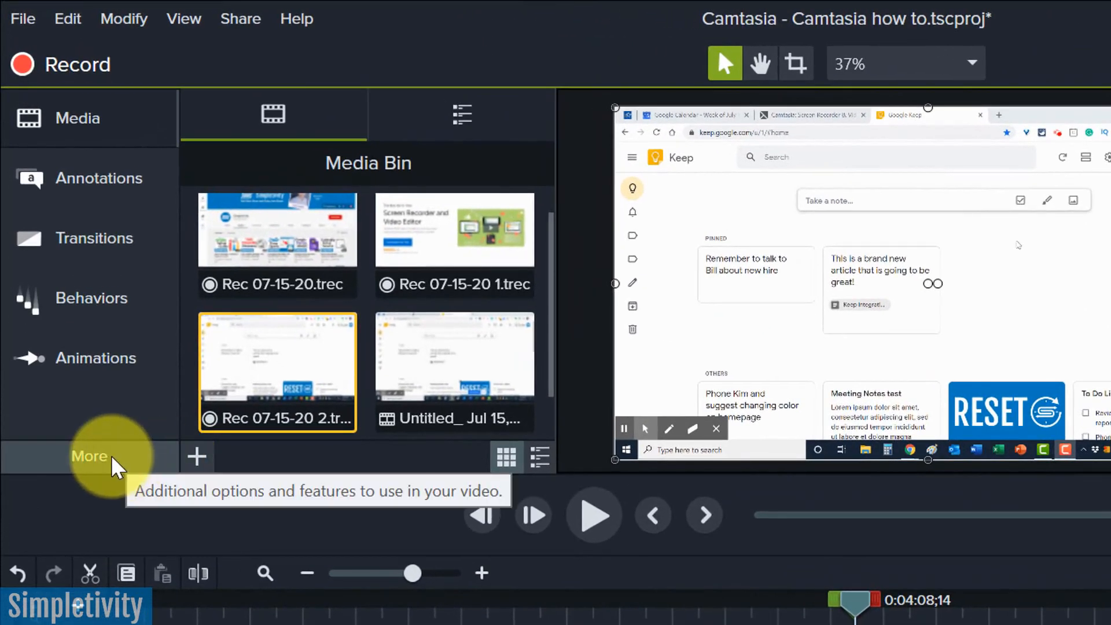
Apply a yellow Cursor Highlight (75% opacity, size 50) to the Rec 07-15-20 2 clip.
{"action": "left_click", "coordinate": [89, 456]}
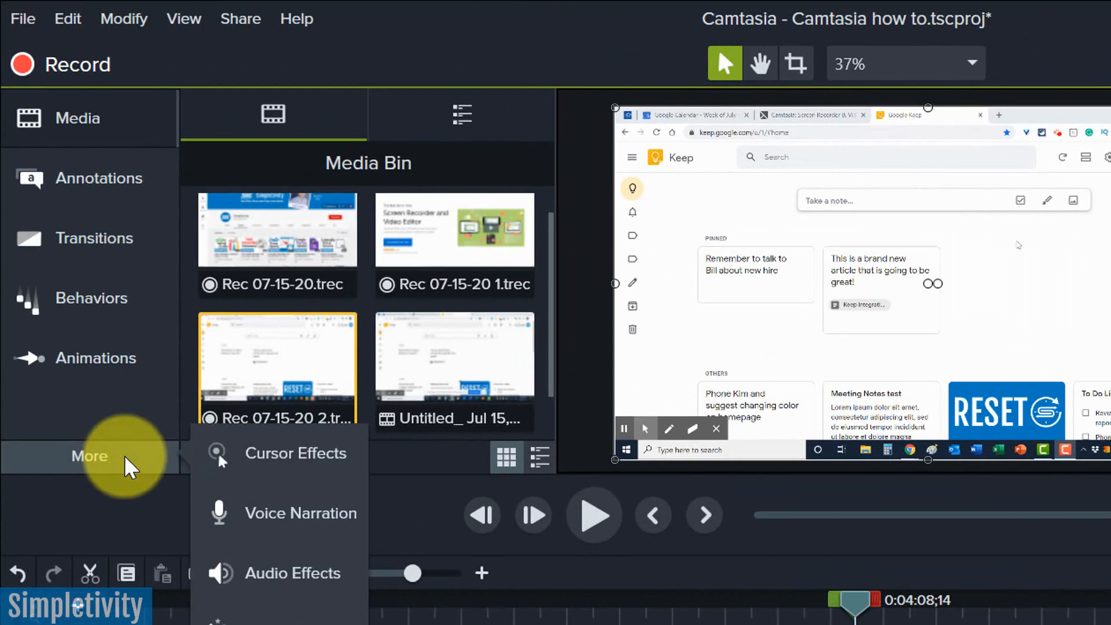
{"action": "left_click", "coordinate": [296, 453]}
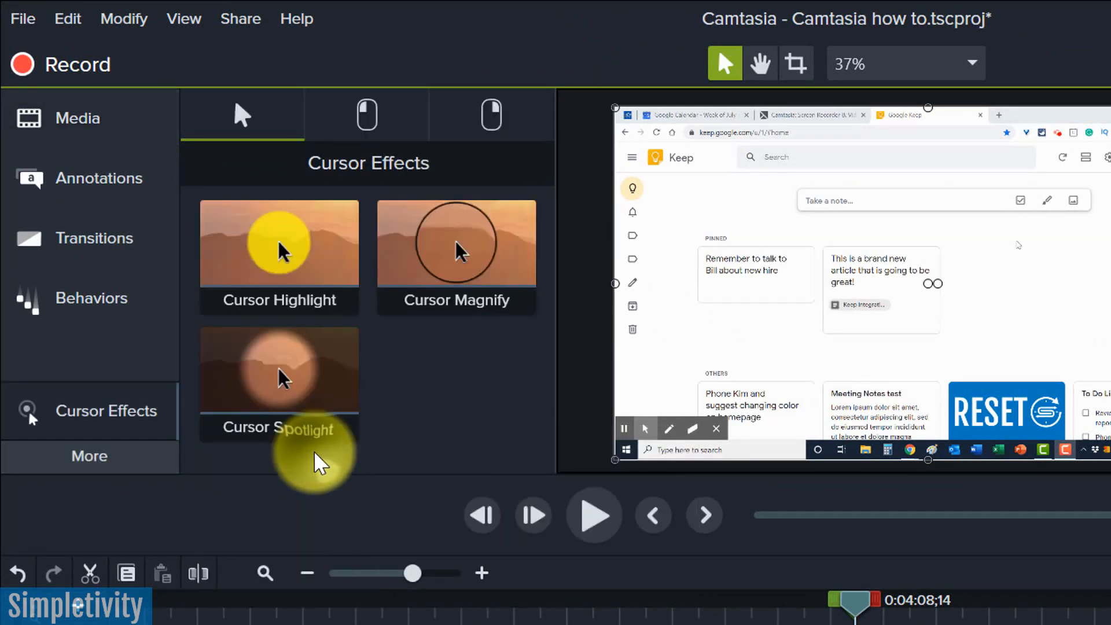
{"action": "left_click", "coordinate": [278, 257]}
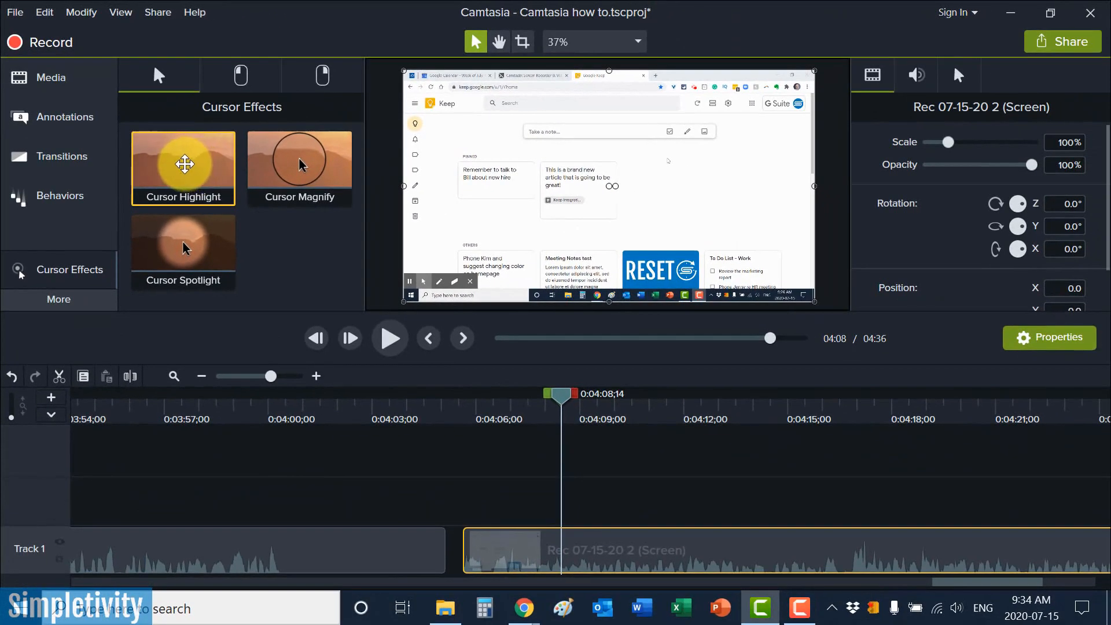
{"action": "left_click_drag", "start_coordinate": [183, 163], "coordinate": [573, 395]}
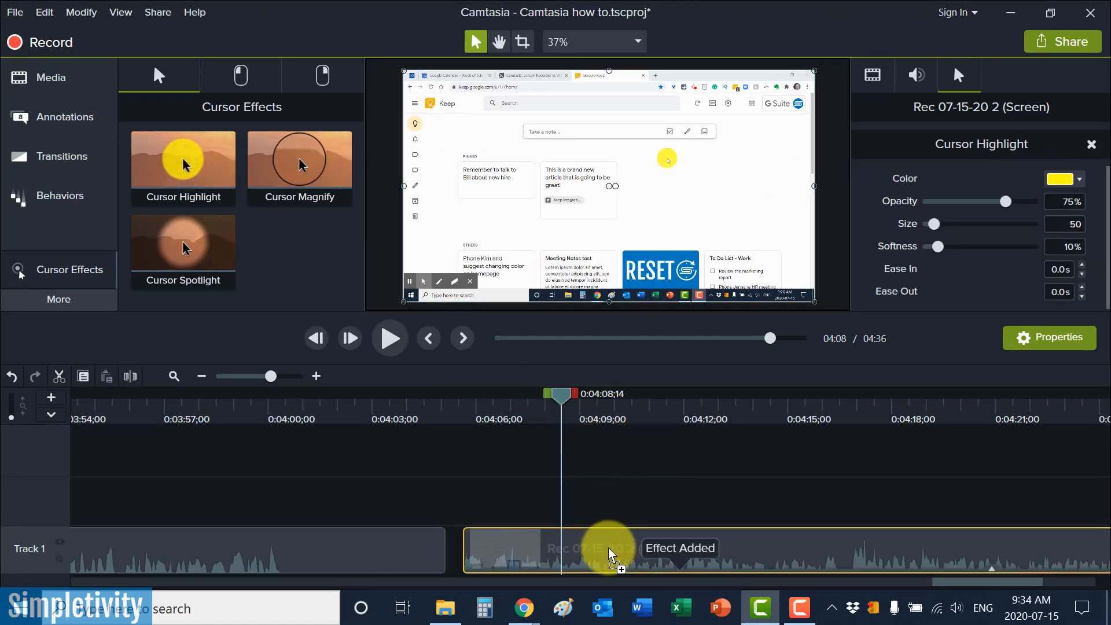
{"action": "mouse_move", "coordinate": [615, 553]}
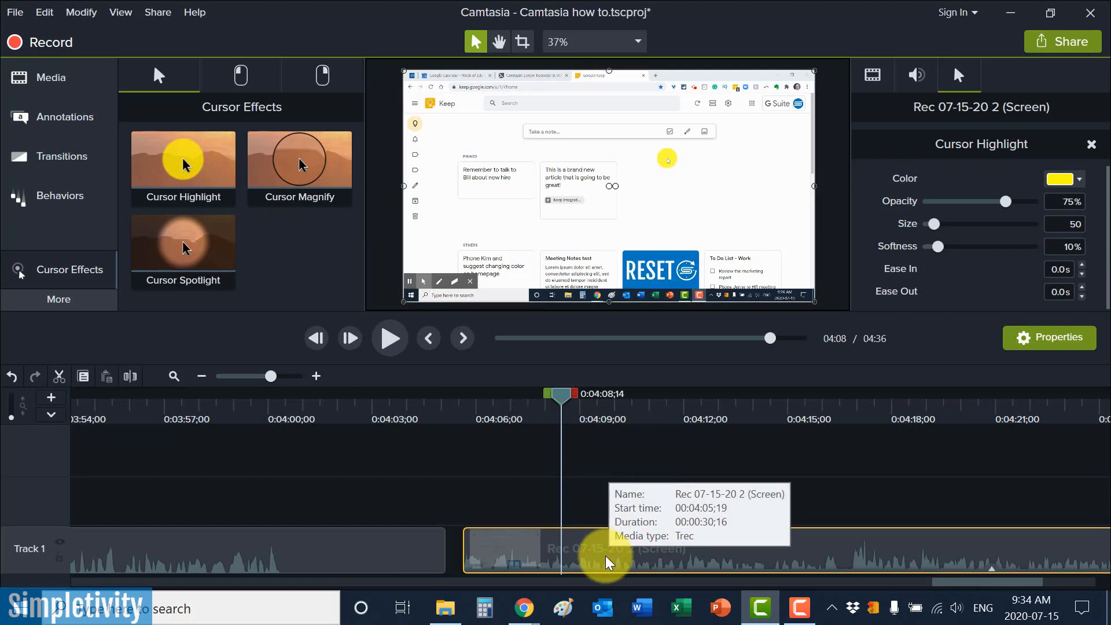
{"action": "mouse_move", "coordinate": [606, 561]}
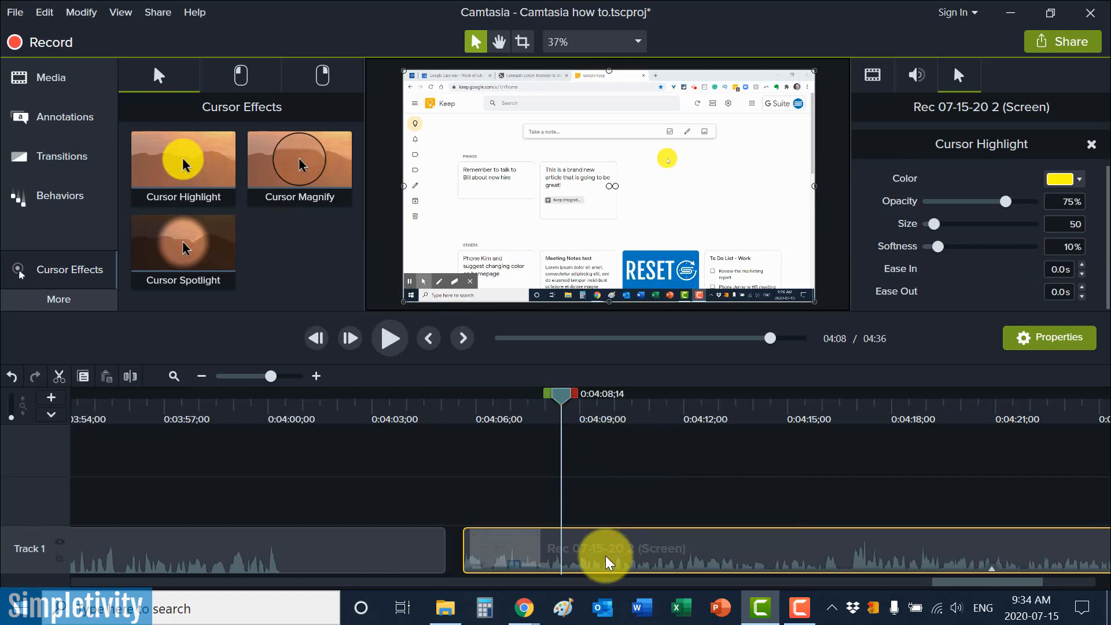
{"action": "mouse_move", "coordinate": [656, 533]}
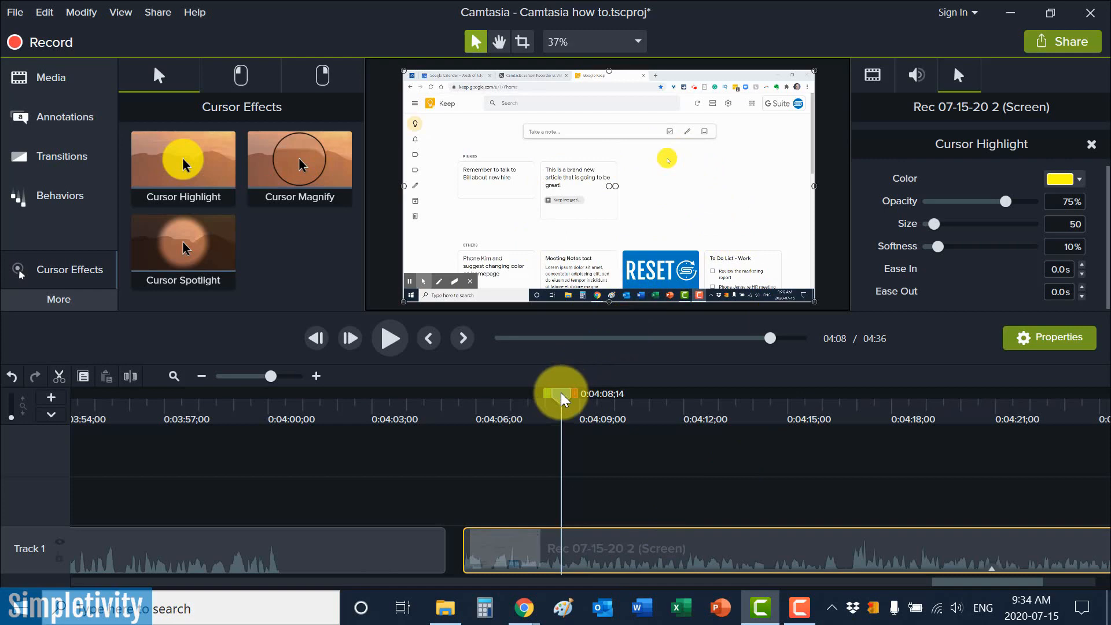
{"action": "left_click_drag", "start_coordinate": [561, 394], "coordinate": [722, 394]}
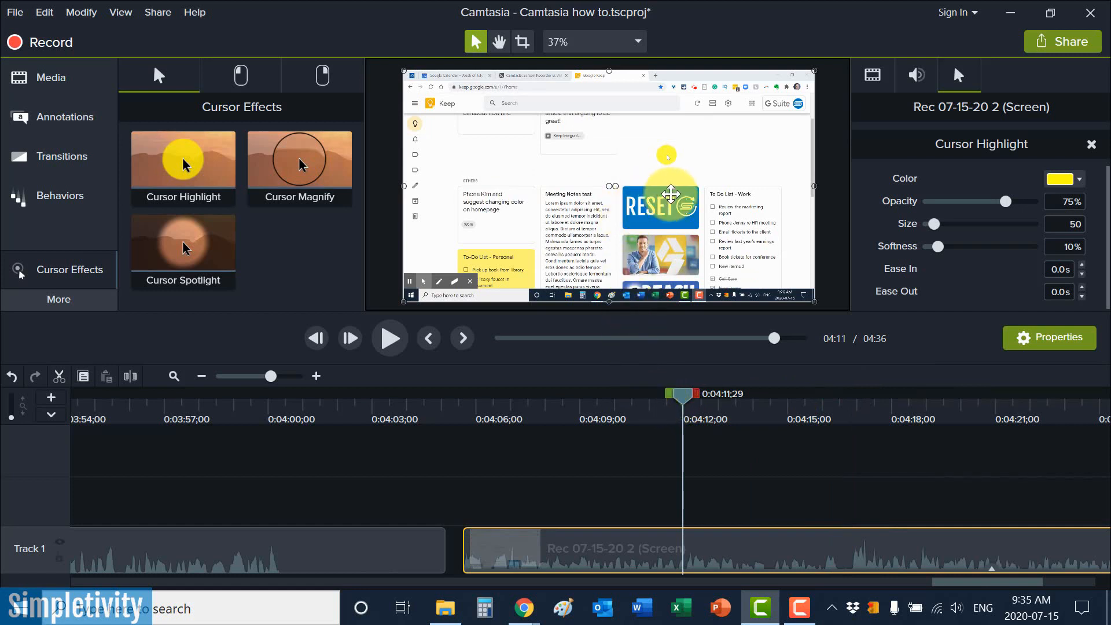
{"action": "mouse_move", "coordinate": [241, 75]}
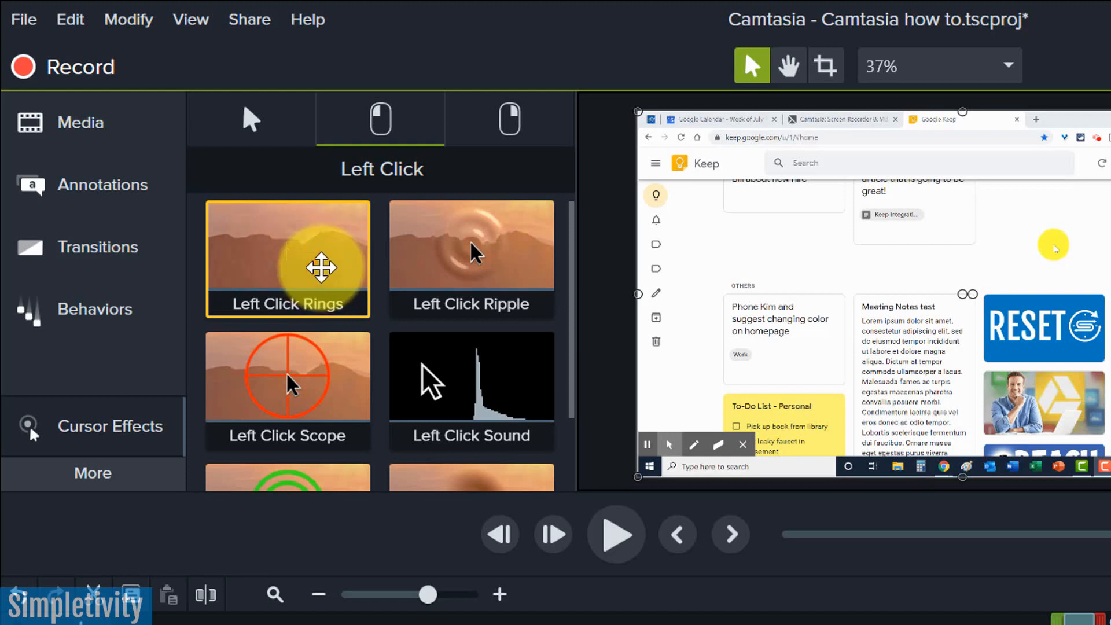
Show the Left Click cursor effects: rings, ripple, scope, target and warp.
{"action": "left_click", "coordinate": [287, 376]}
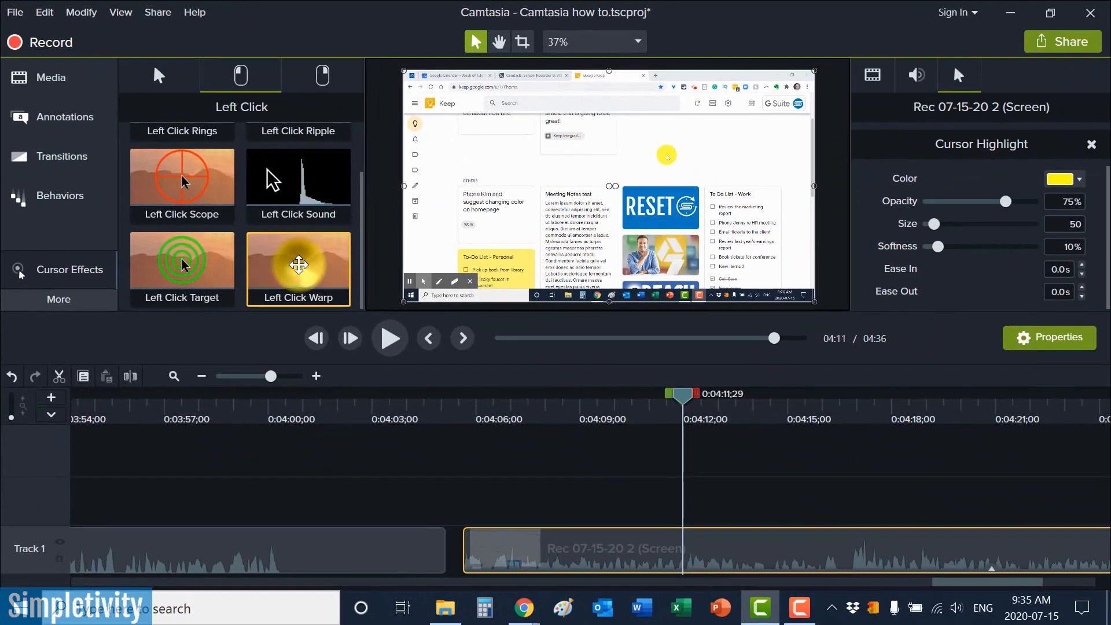
Apply Left Click Warp (size 75, intensity 0.50, 1.25 s) to the Keep clip and preview it.
{"action": "left_click_drag", "start_coordinate": [297, 259], "coordinate": [634, 549]}
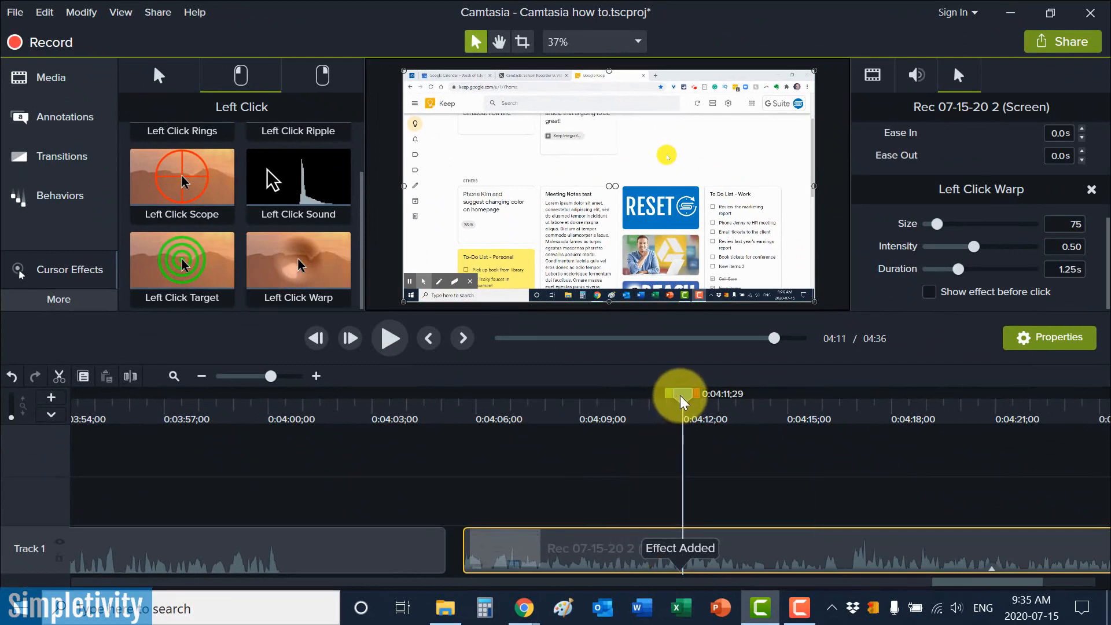
{"action": "left_click_drag", "start_coordinate": [681, 393], "coordinate": [817, 393]}
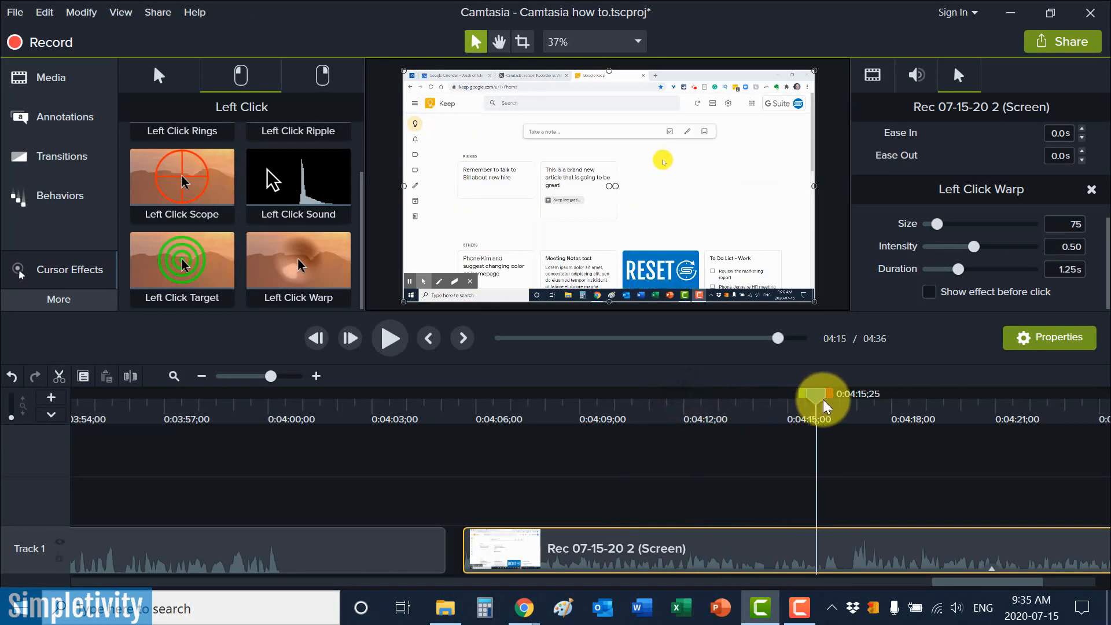
{"action": "left_click_drag", "start_coordinate": [818, 396], "coordinate": [1034, 395]}
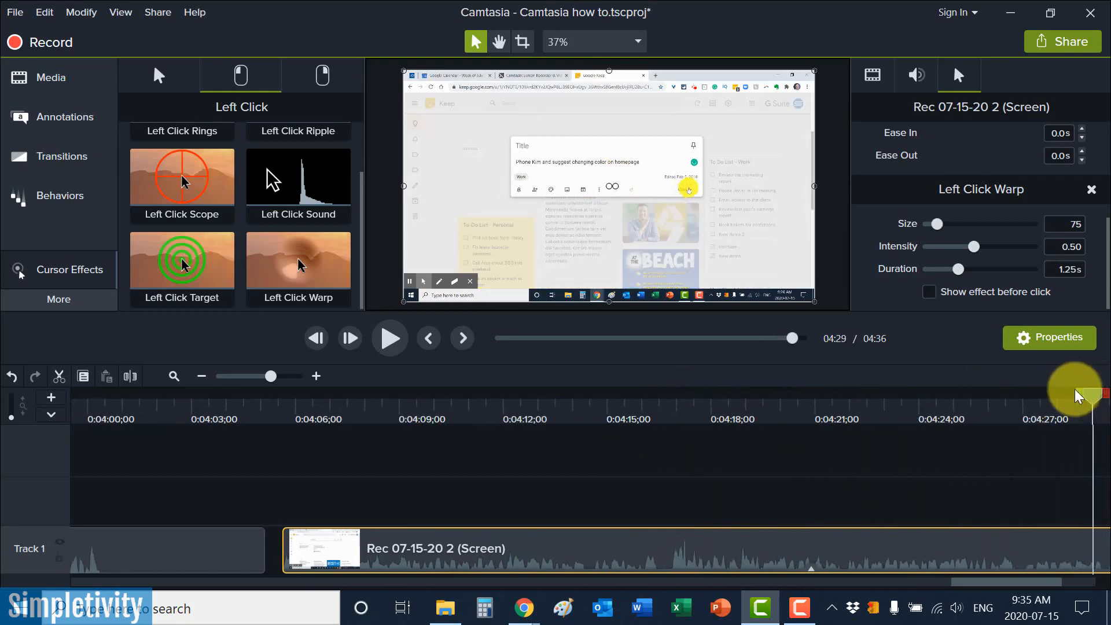
{"action": "left_click_drag", "start_coordinate": [1076, 390], "coordinate": [960, 396]}
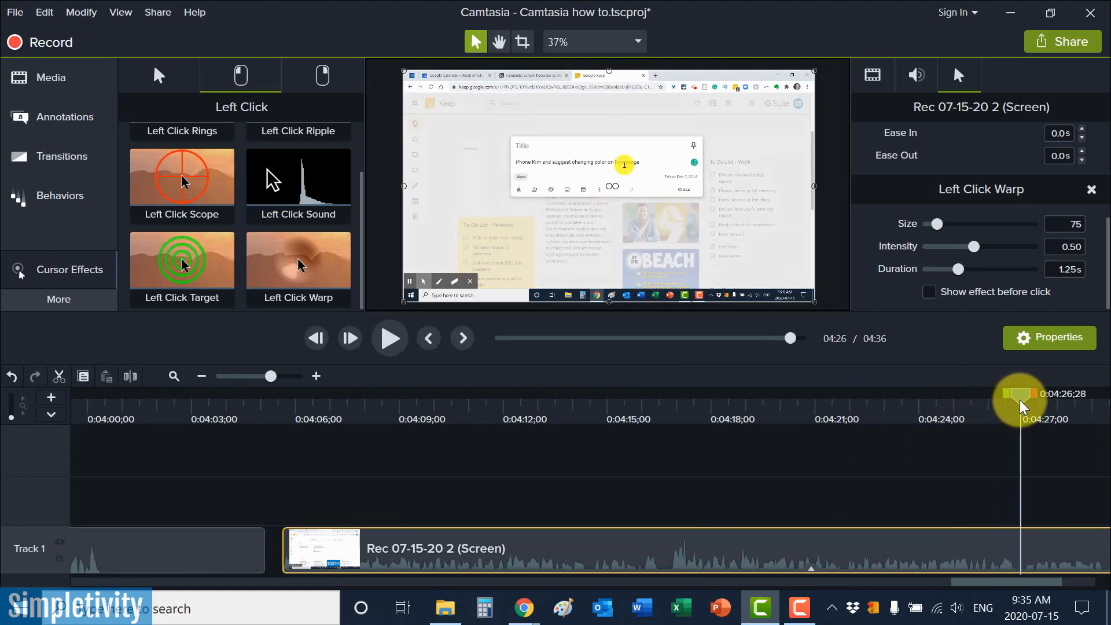
{"action": "left_click", "coordinate": [298, 268]}
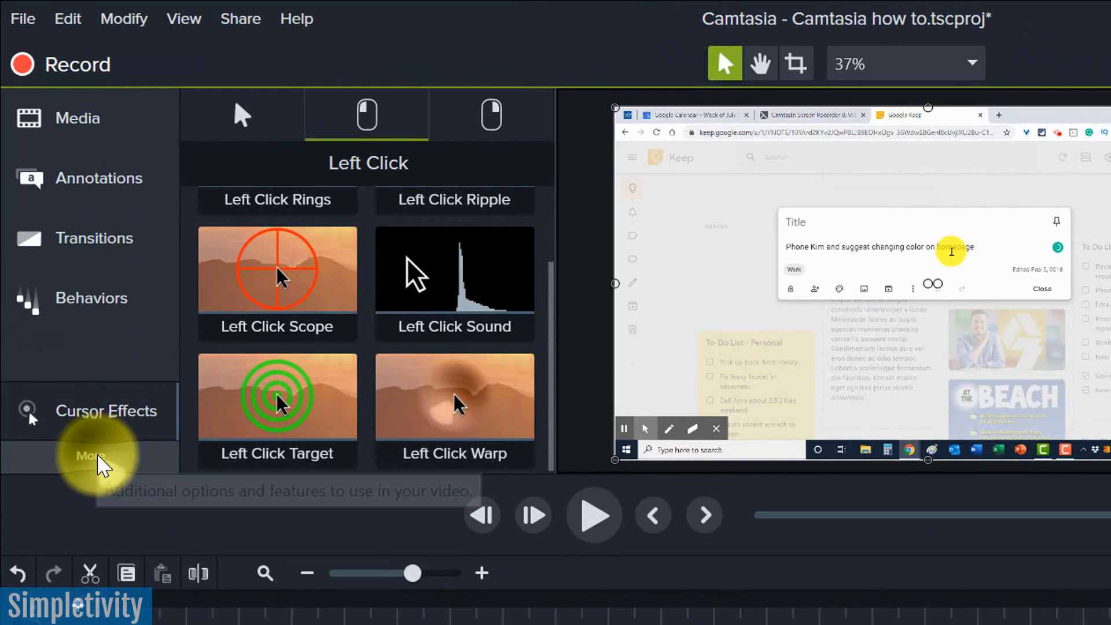
Zoom-n-Pan in to about 197% on the Meeting Notes and RESET cards, then back out.
{"action": "left_click", "coordinate": [96, 411]}
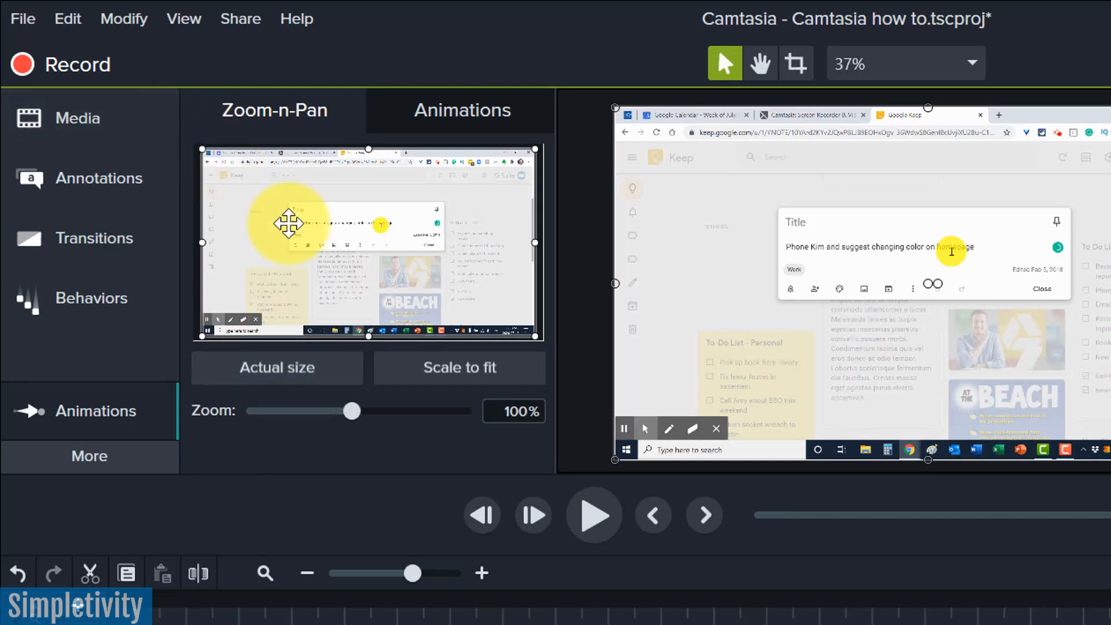
{"action": "left_click_drag", "start_coordinate": [291, 223], "coordinate": [458, 275]}
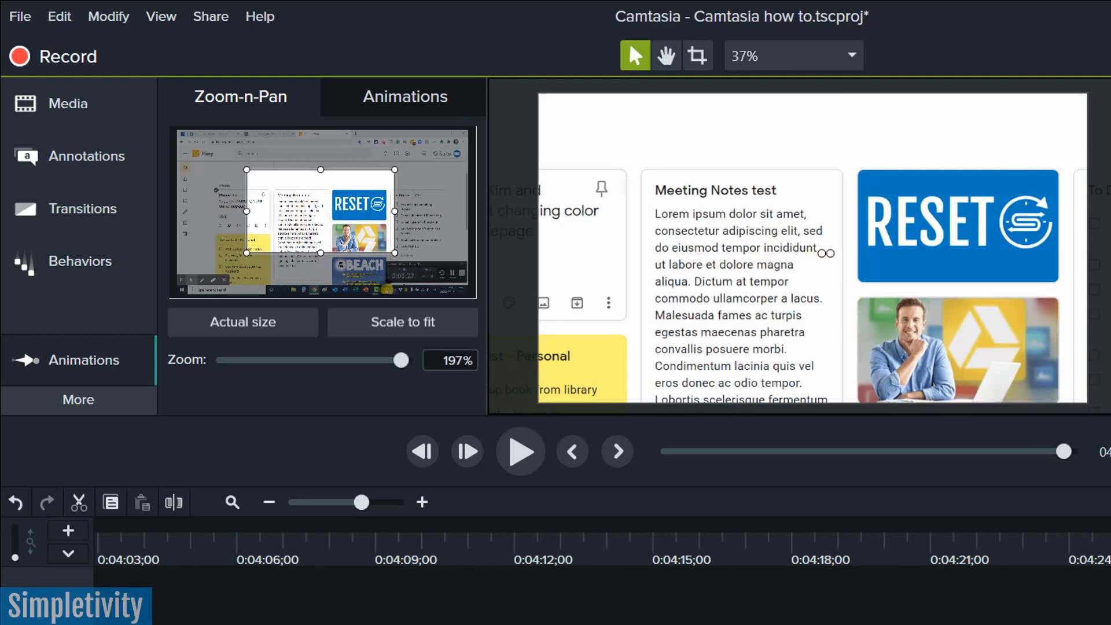
{"action": "mouse_move", "coordinate": [402, 322]}
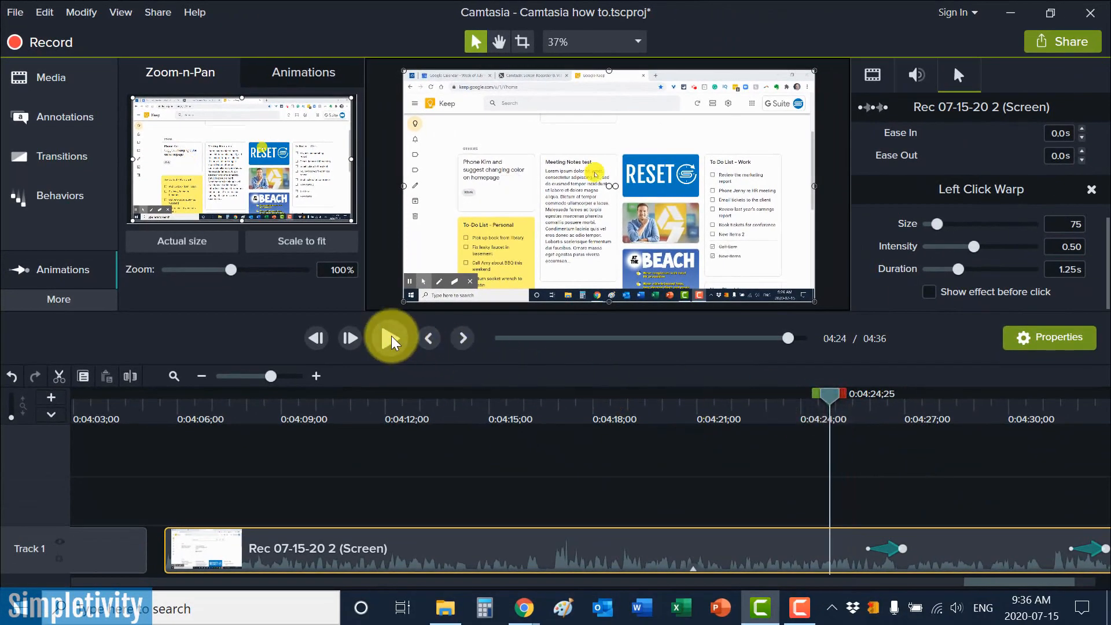
{"action": "left_click", "coordinate": [391, 338]}
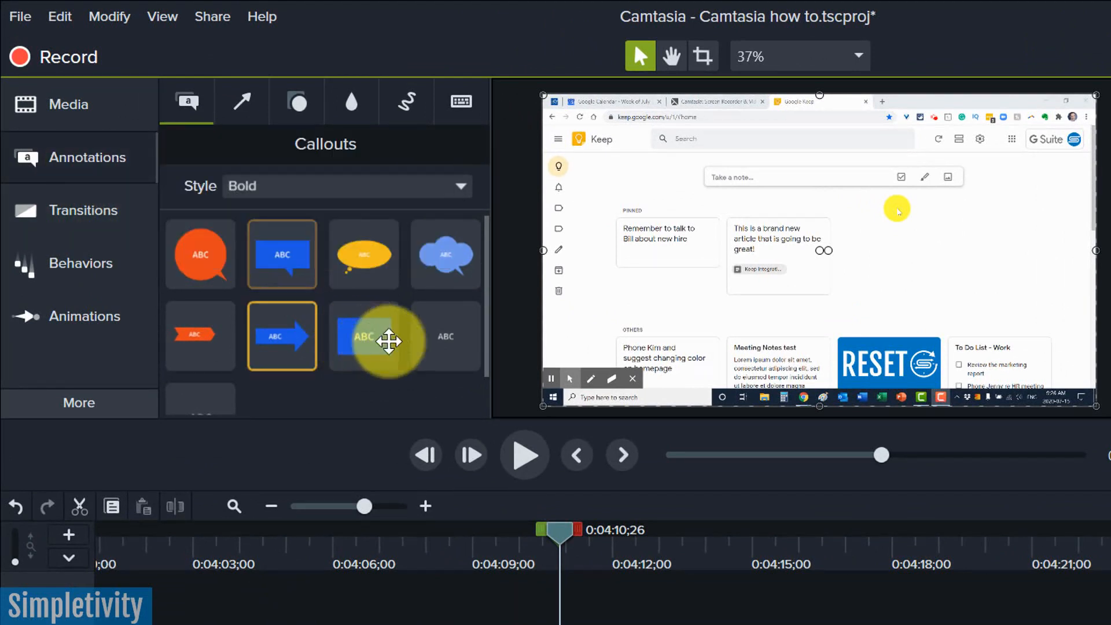
Place an enlarged bold blue 'New Video Title' callout over the pinned notes, shifted right.
{"action": "left_click", "coordinate": [363, 253]}
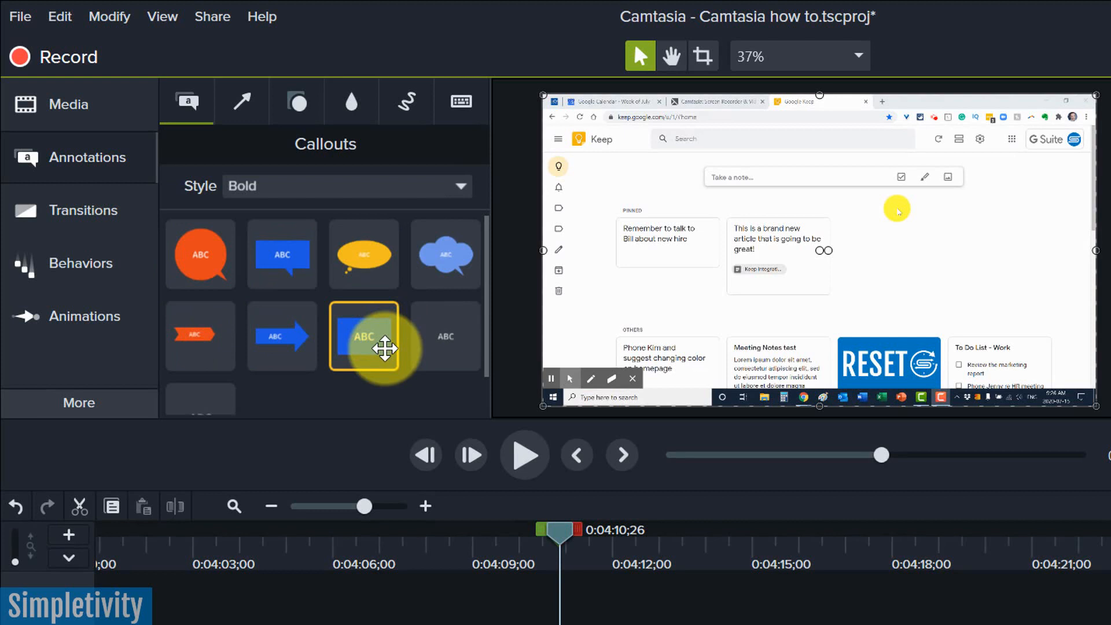
{"action": "left_click_drag", "start_coordinate": [364, 337], "coordinate": [659, 296]}
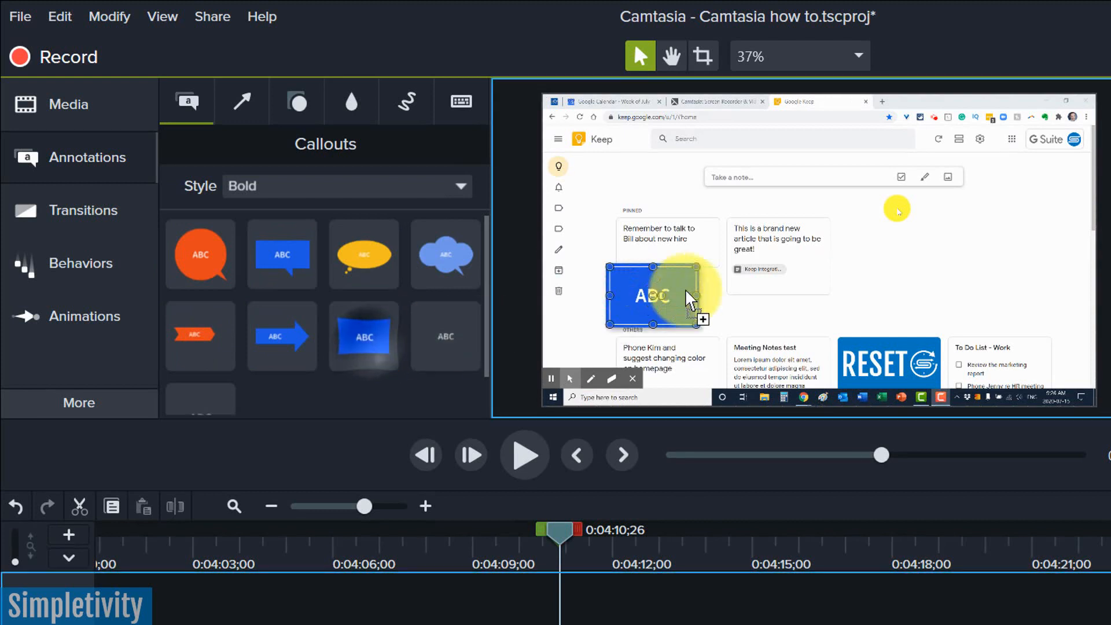
{"action": "left_click_drag", "start_coordinate": [653, 296], "coordinate": [818, 250]}
{"action": "type", "text": "New Video Title"}
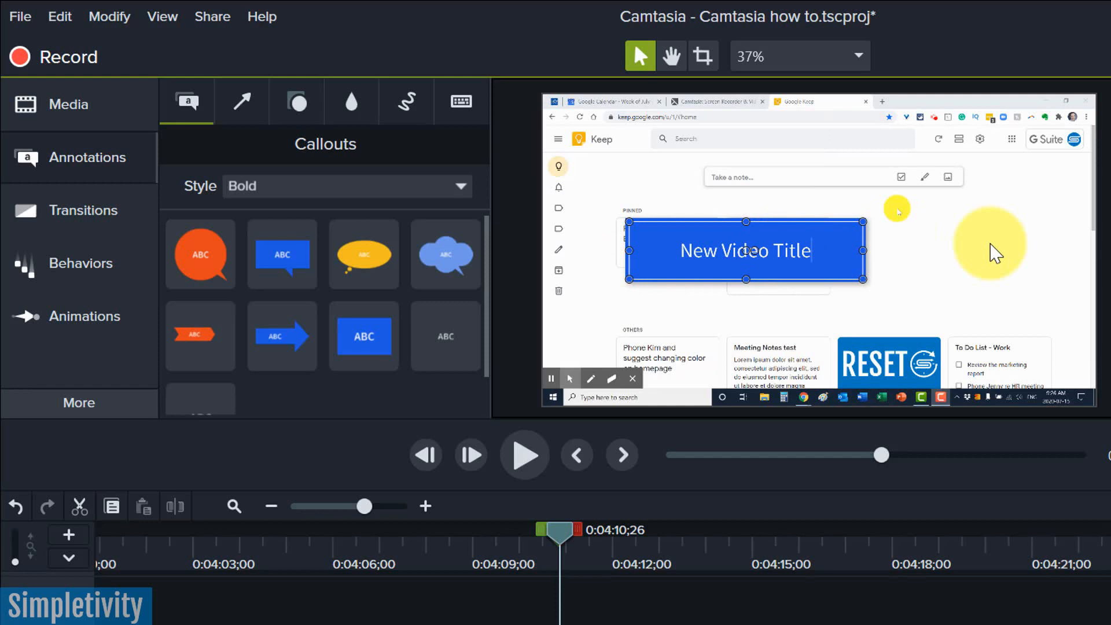
{"action": "left_click_drag", "start_coordinate": [744, 250], "coordinate": [836, 251]}
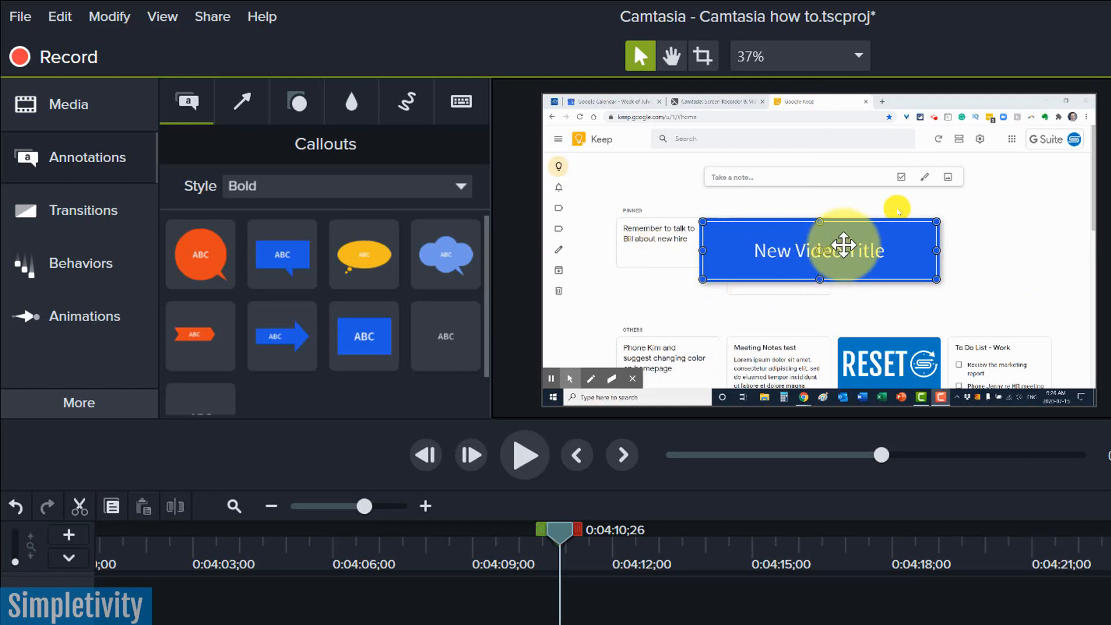
{"action": "mouse_move", "coordinate": [473, 152]}
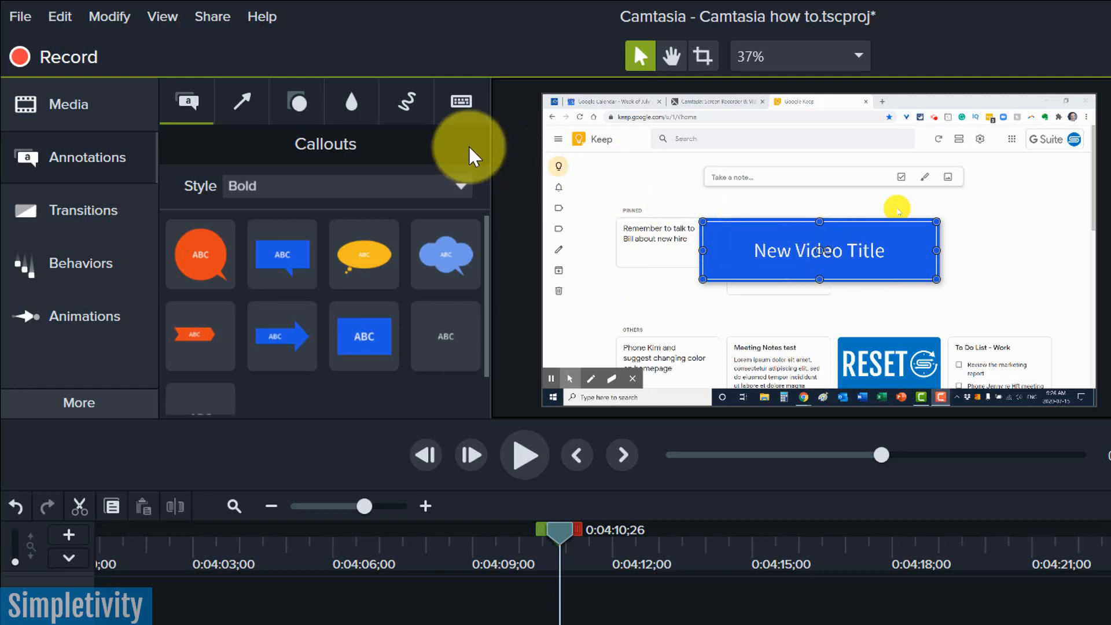
Rotate the 'New Video Title' callout and add a Pixelate blur over the first pinned note.
{"action": "left_click", "coordinate": [351, 101]}
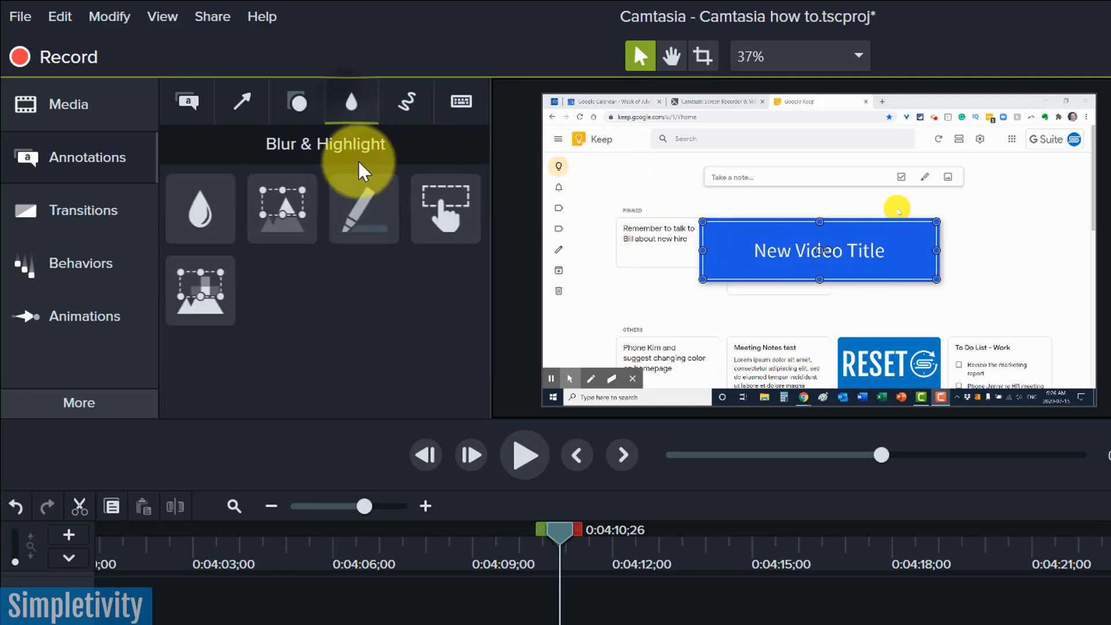
{"action": "mouse_move", "coordinate": [282, 209]}
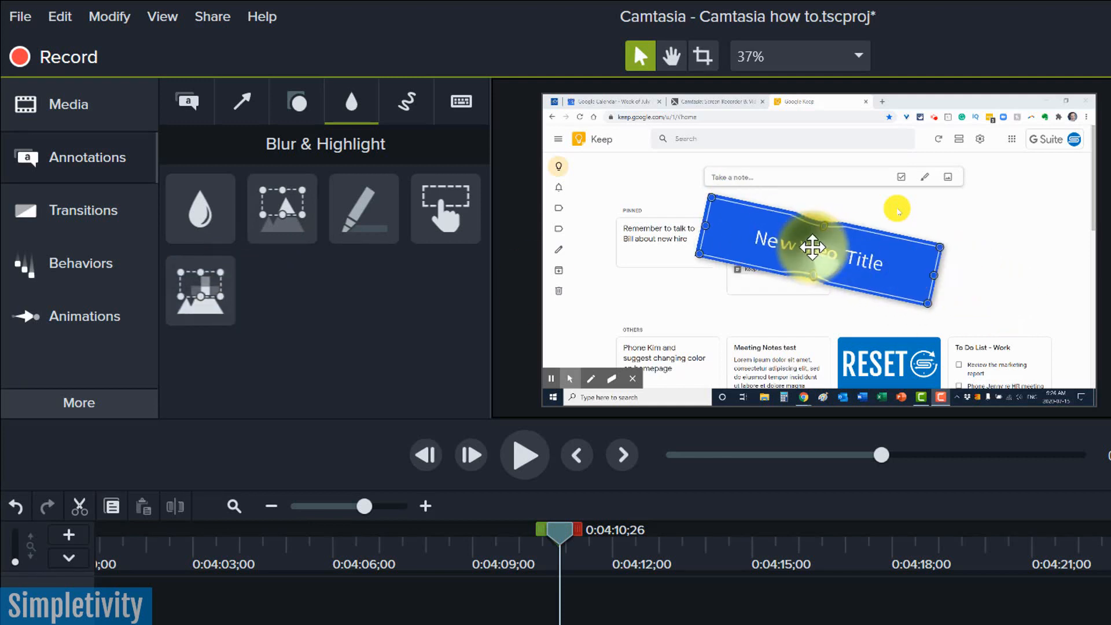
{"action": "left_click_drag", "start_coordinate": [814, 247], "coordinate": [972, 318]}
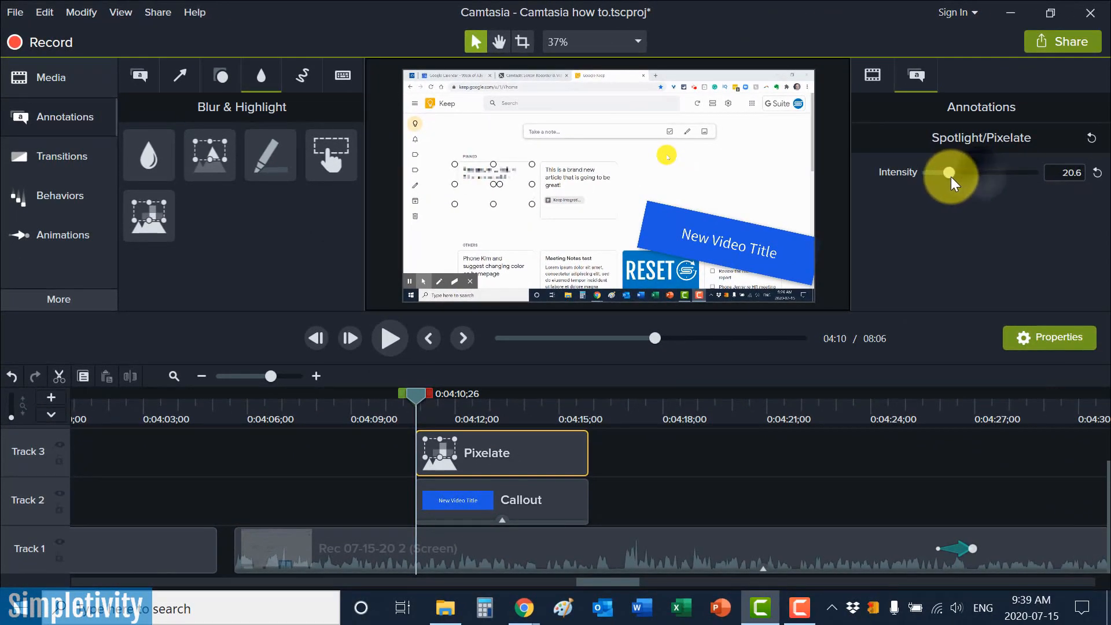
Raise the Pixelate intensity slider, then bring it back down to settle at 17.8.
{"action": "left_click_drag", "start_coordinate": [949, 174], "coordinate": [982, 174]}
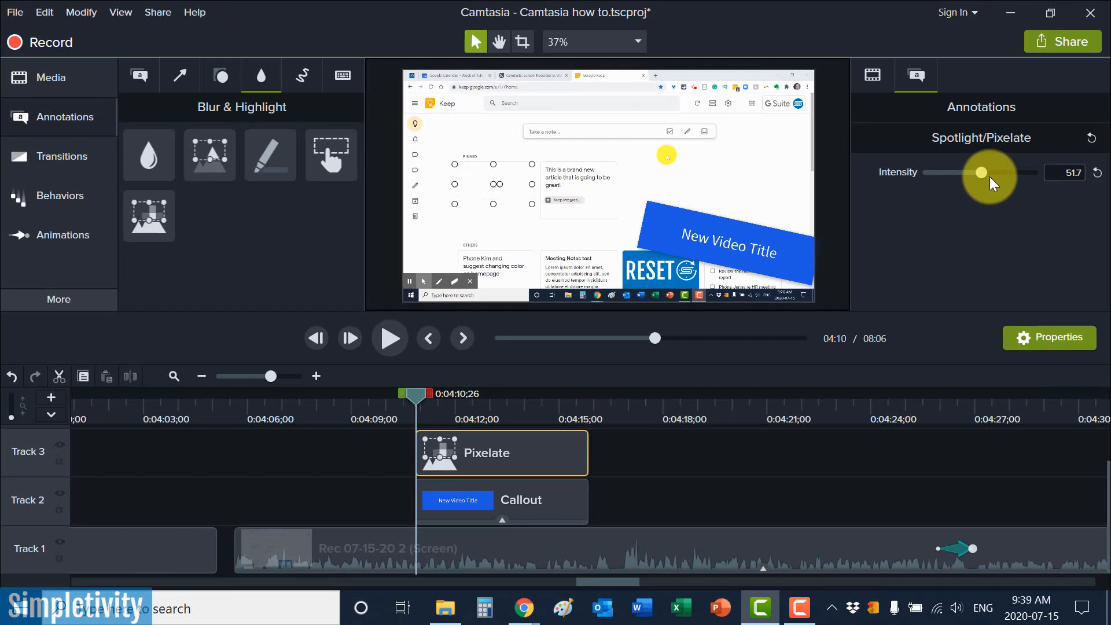
{"action": "left_click_drag", "start_coordinate": [981, 174], "coordinate": [1003, 174]}
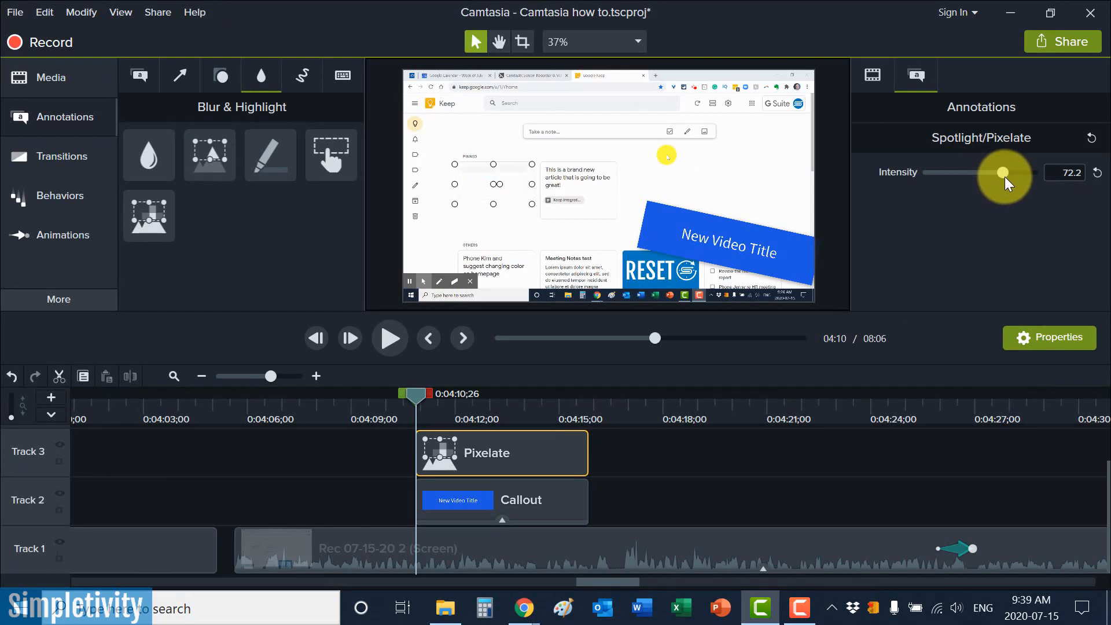
{"action": "left_click_drag", "start_coordinate": [1005, 174], "coordinate": [999, 173]}
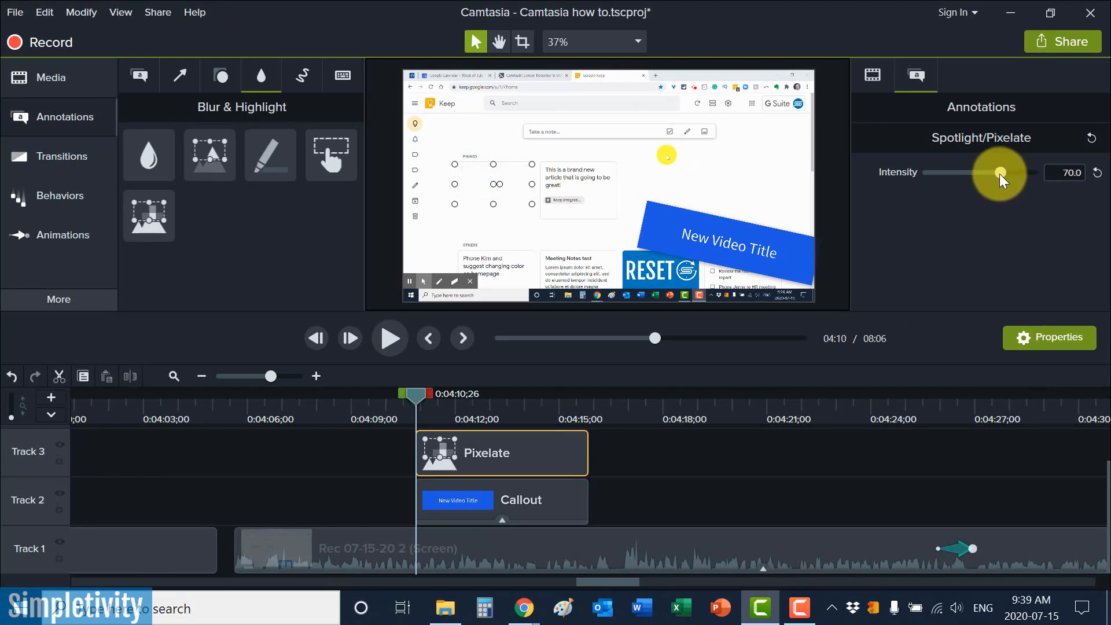
{"action": "left_click_drag", "start_coordinate": [1000, 173], "coordinate": [947, 173]}
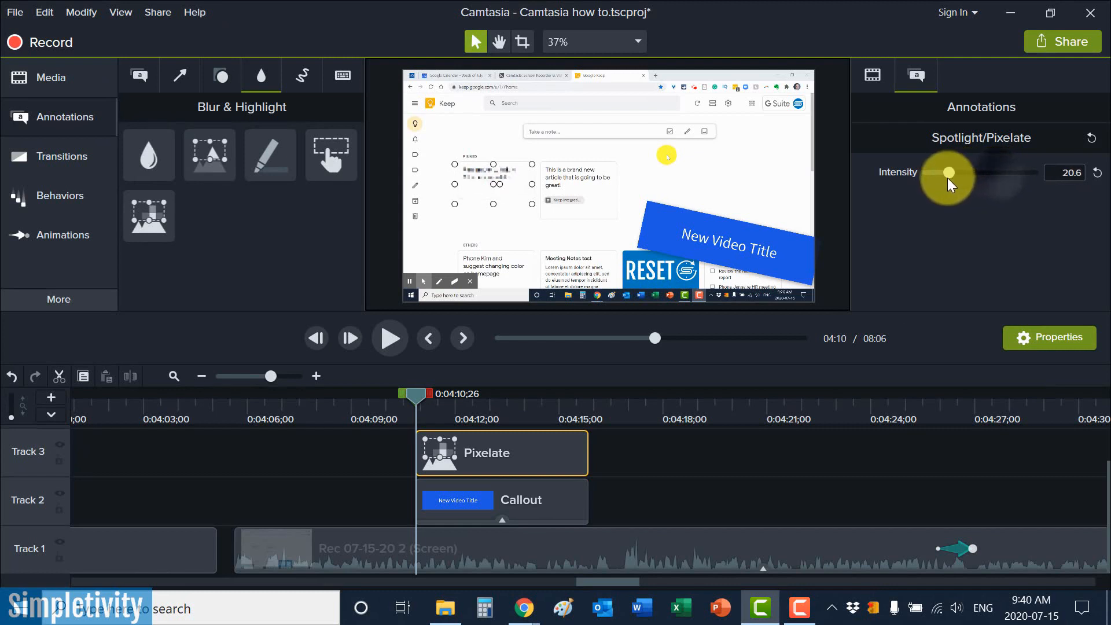
{"action": "left_click_drag", "start_coordinate": [950, 172], "coordinate": [943, 173]}
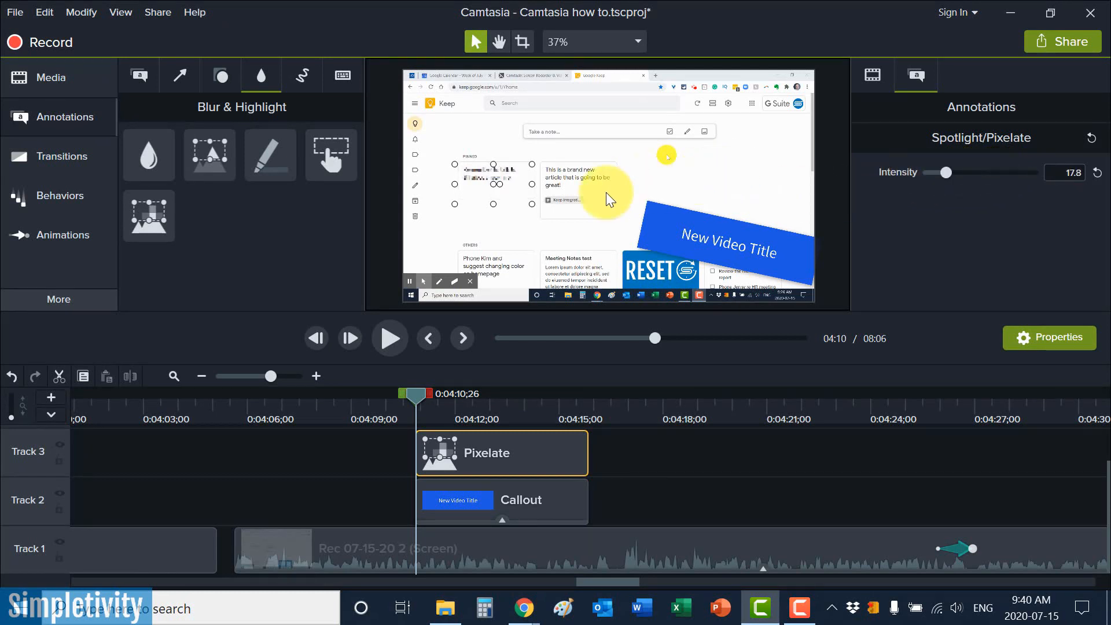
{"action": "left_click_drag", "start_coordinate": [610, 199], "coordinate": [517, 196]}
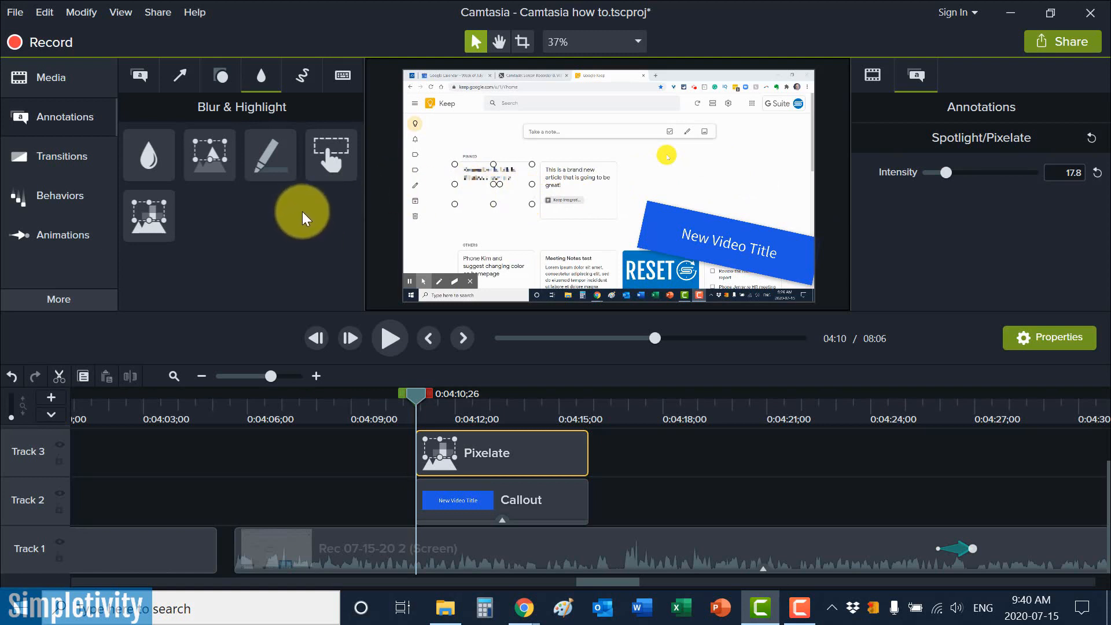
{"action": "mouse_move", "coordinate": [270, 155]}
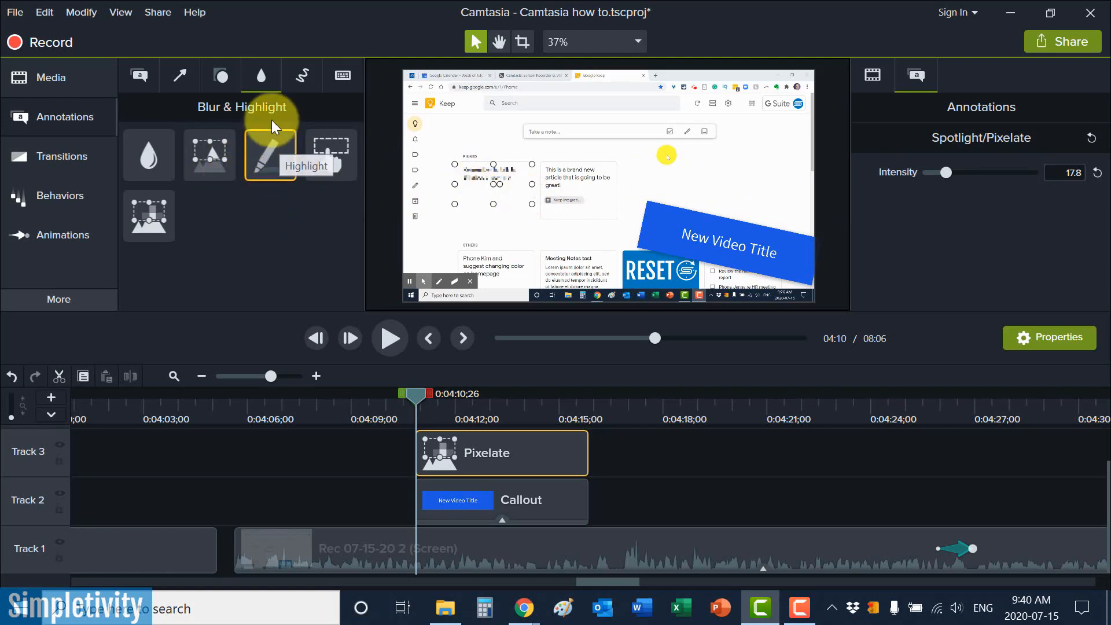
{"action": "mouse_move", "coordinate": [287, 159]}
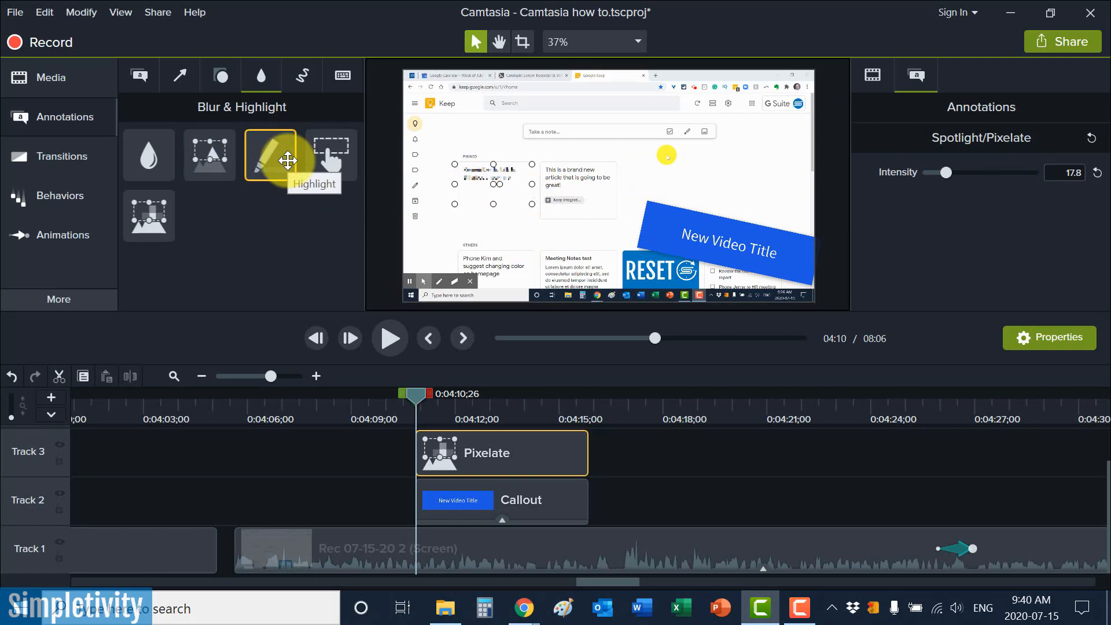
{"action": "mouse_move", "coordinate": [300, 173]}
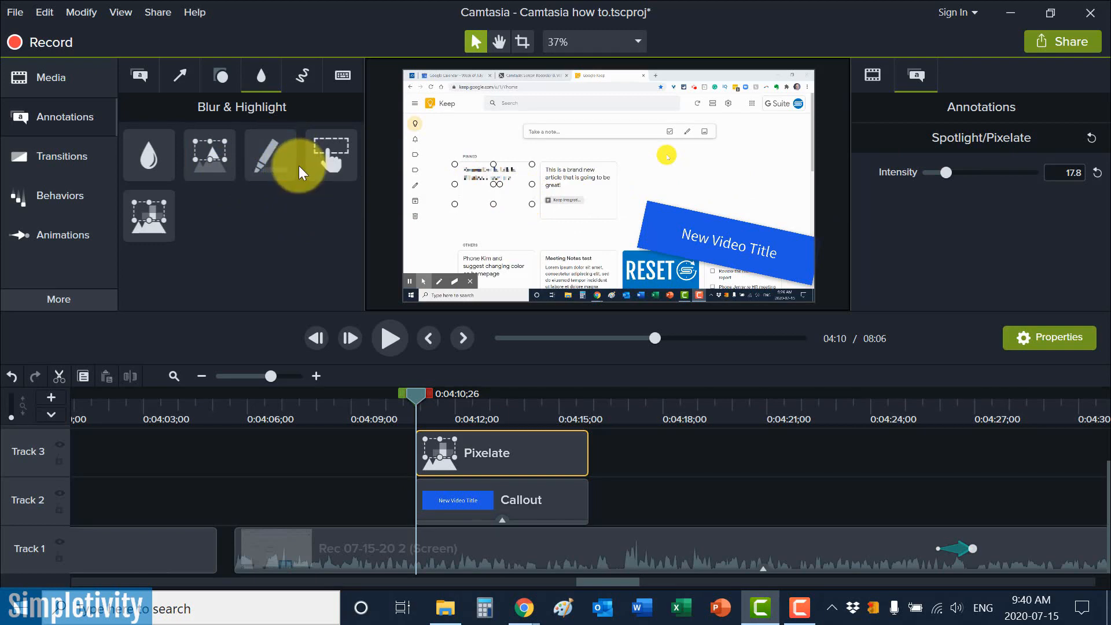